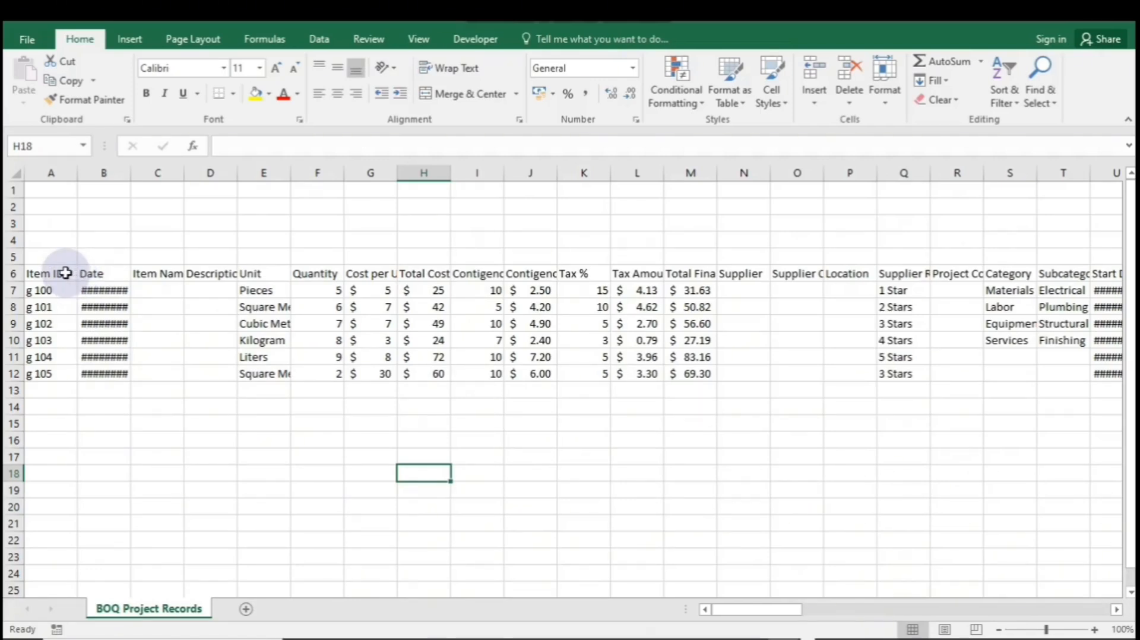
# Convert the BOQ records range A6:AI12 into a table using Quick Analysis
pyautogui.moveTo(45, 273); pyautogui.dragTo(314, 274)
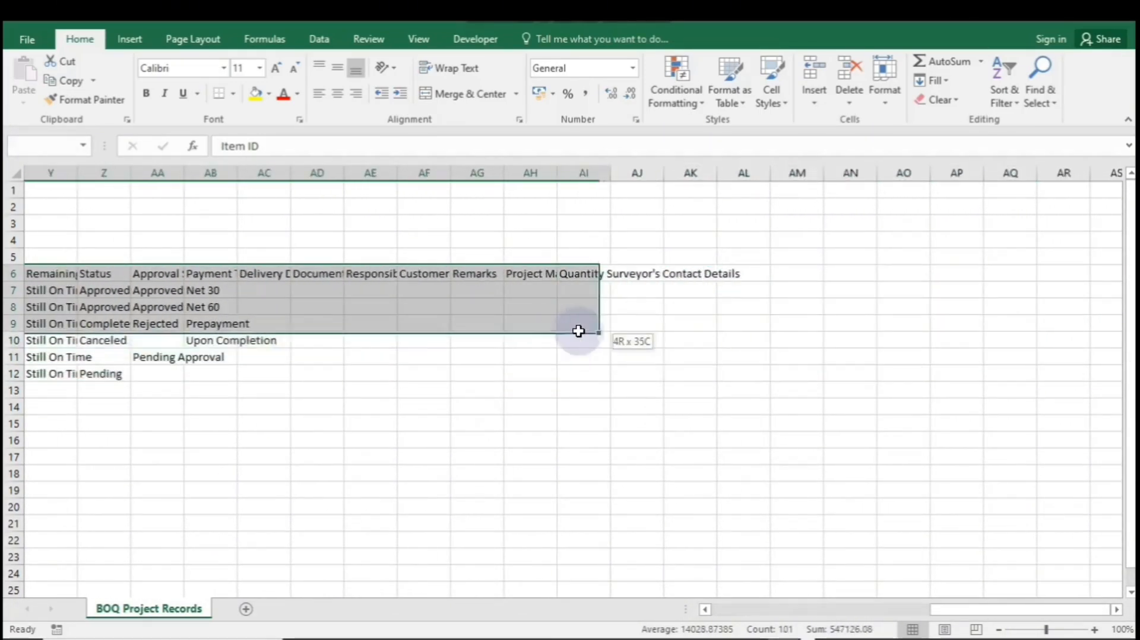
pyautogui.moveTo(577, 331); pyautogui.dragTo(592, 378)
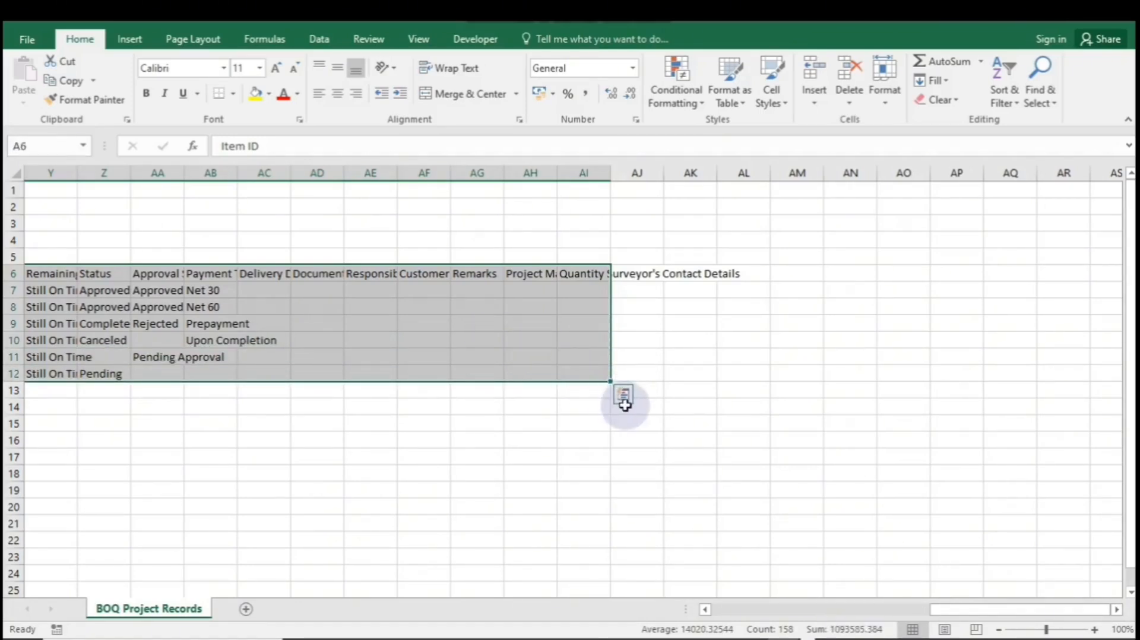
pyautogui.click(623, 394)
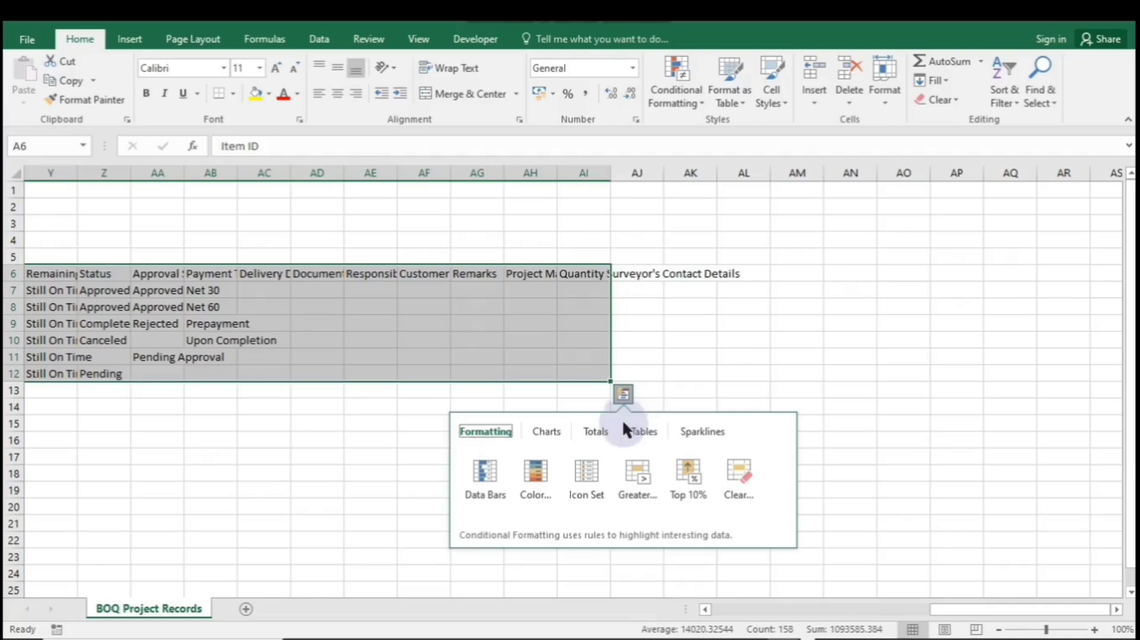
pyautogui.click(642, 431)
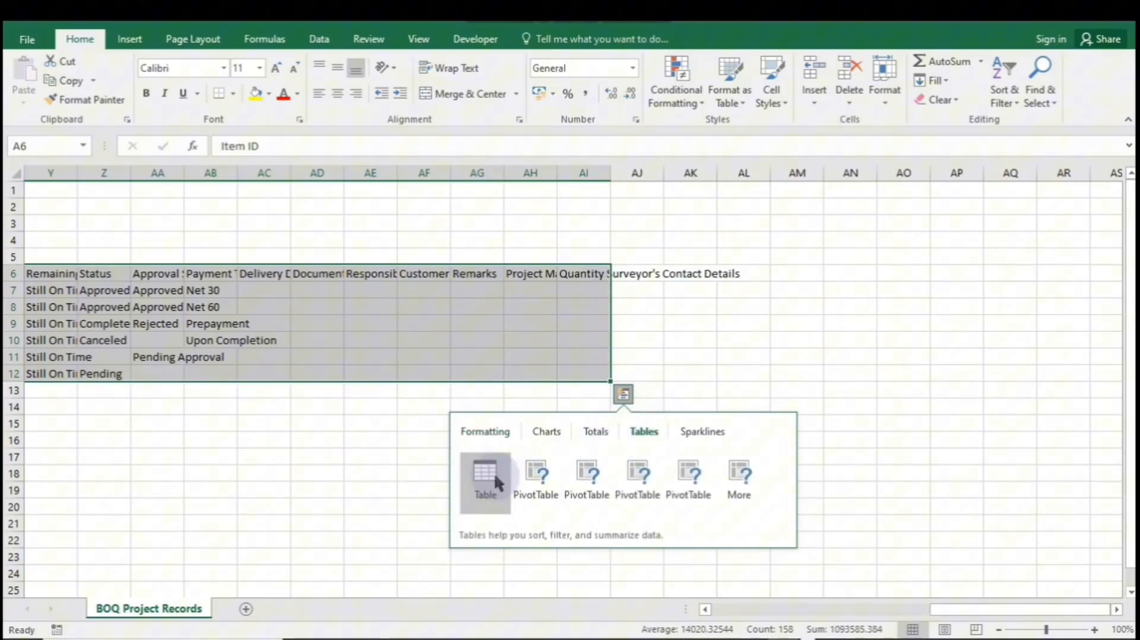
pyautogui.click(485, 476)
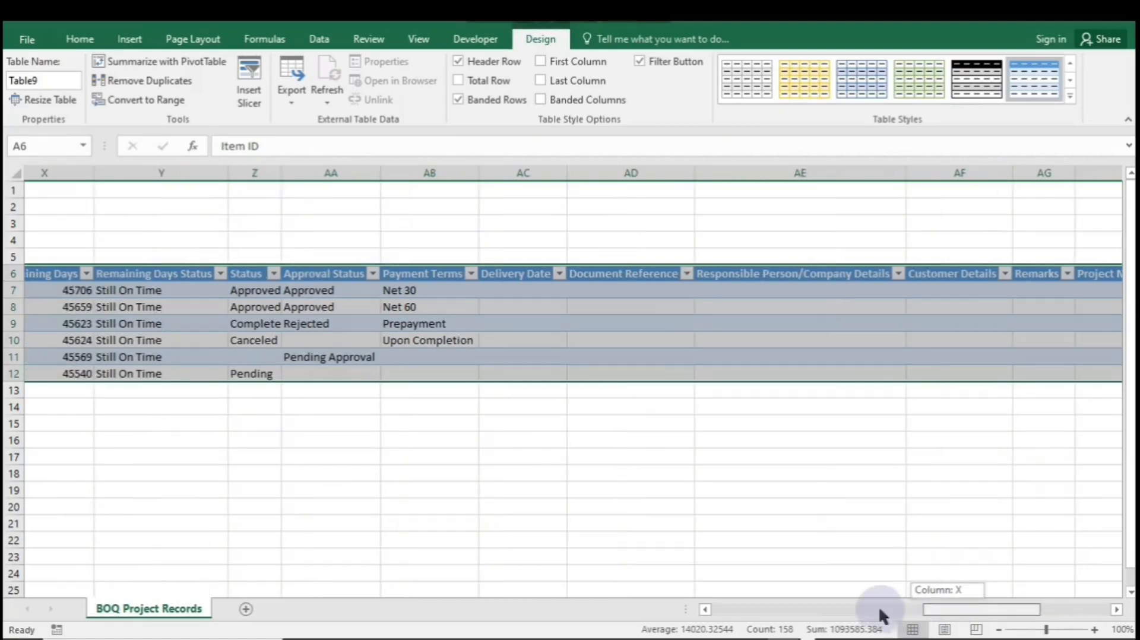
pyautogui.hscroll(-3)
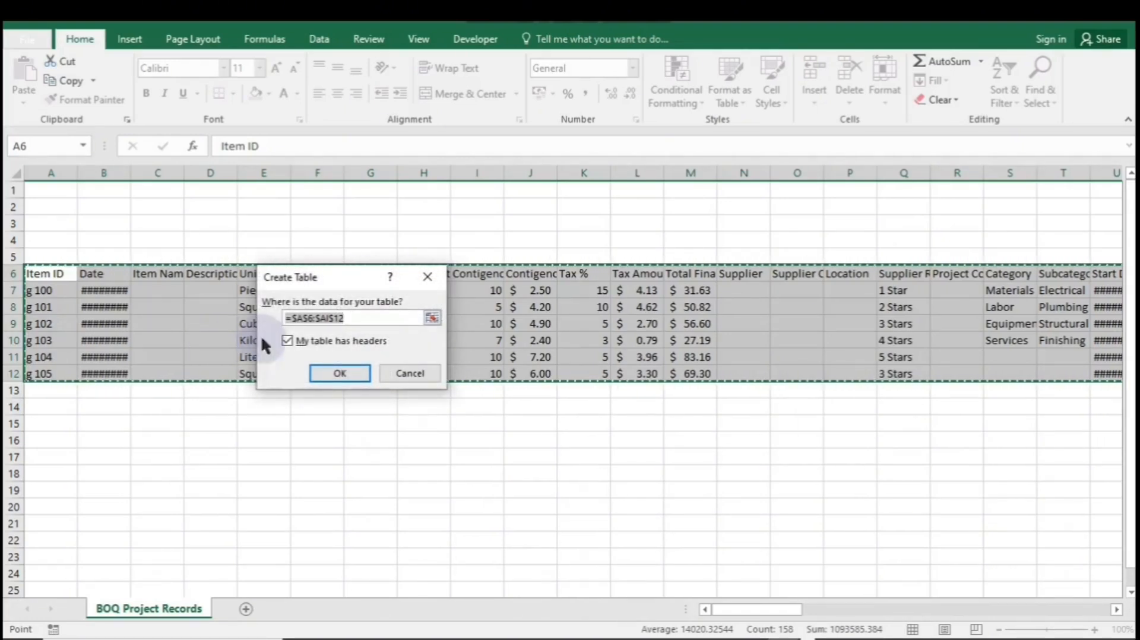
pyautogui.click(339, 373)
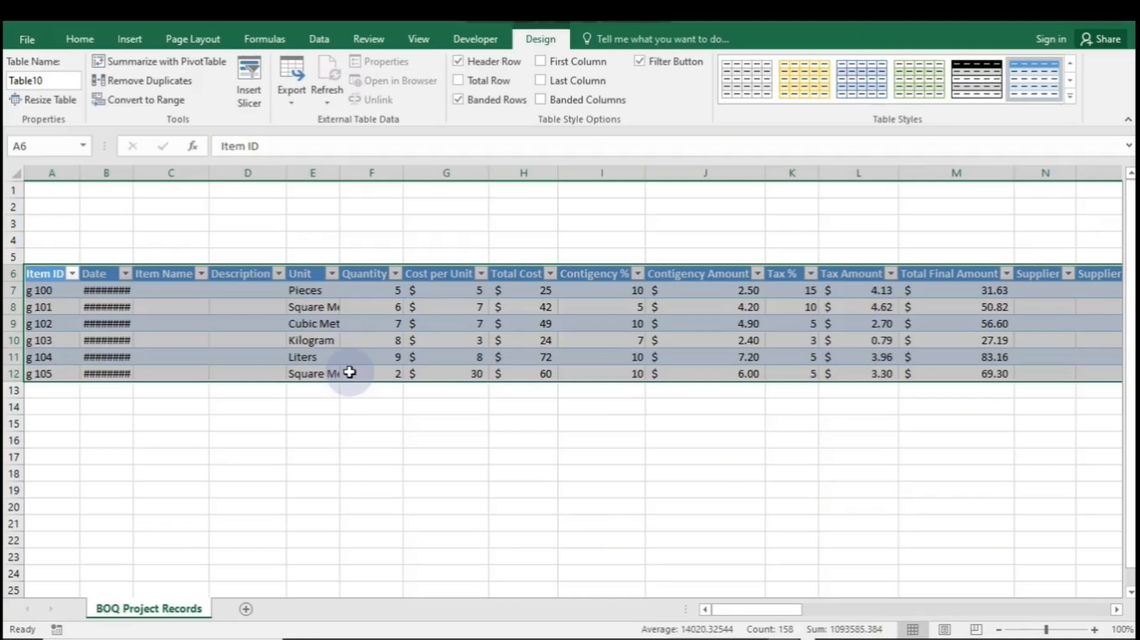
pyautogui.moveTo(204, 198)
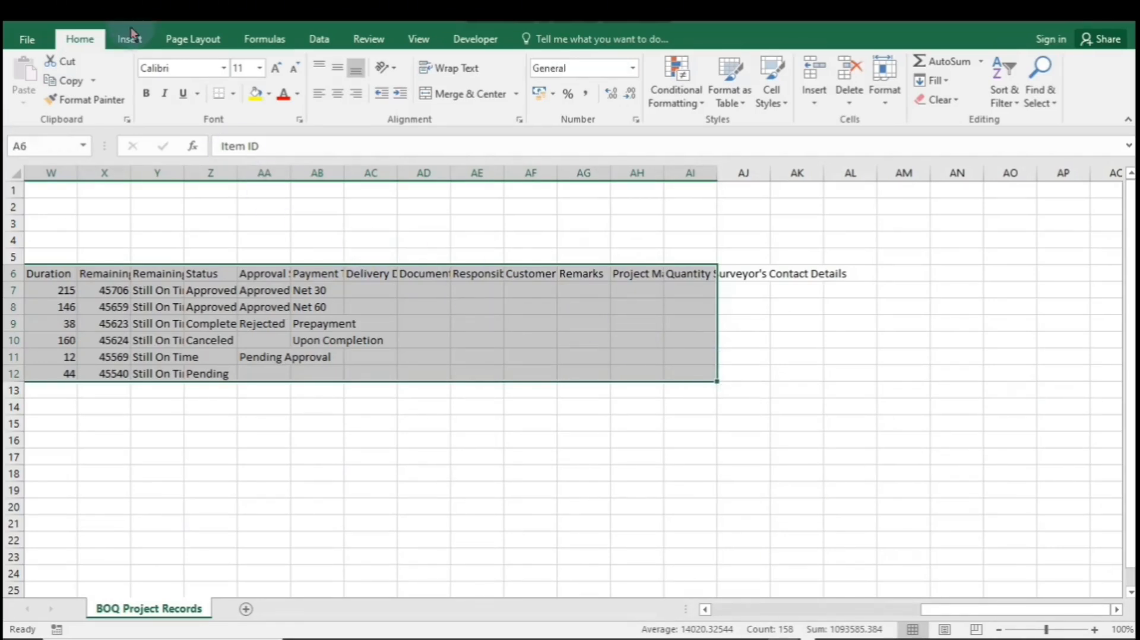
pyautogui.click(129, 39)
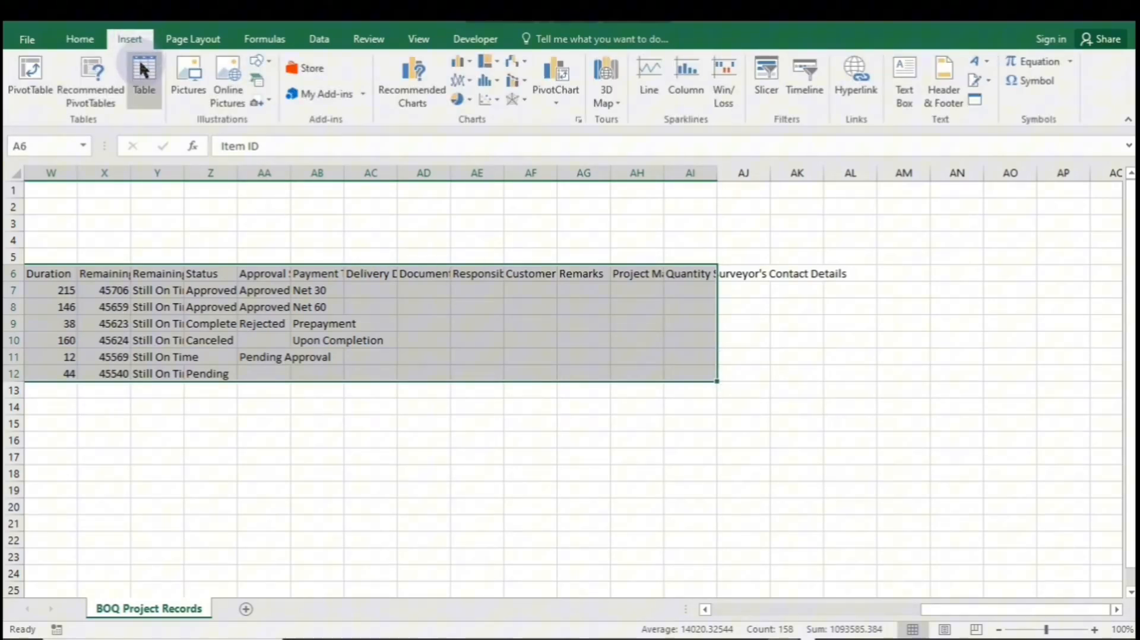
pyautogui.click(143, 80)
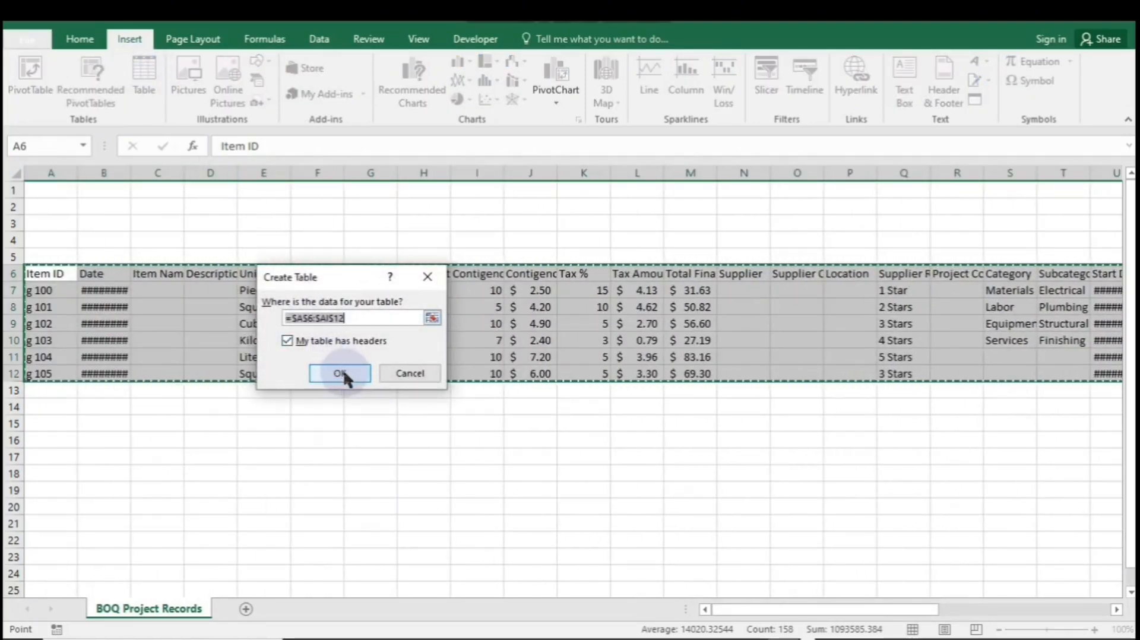
pyautogui.click(340, 373)
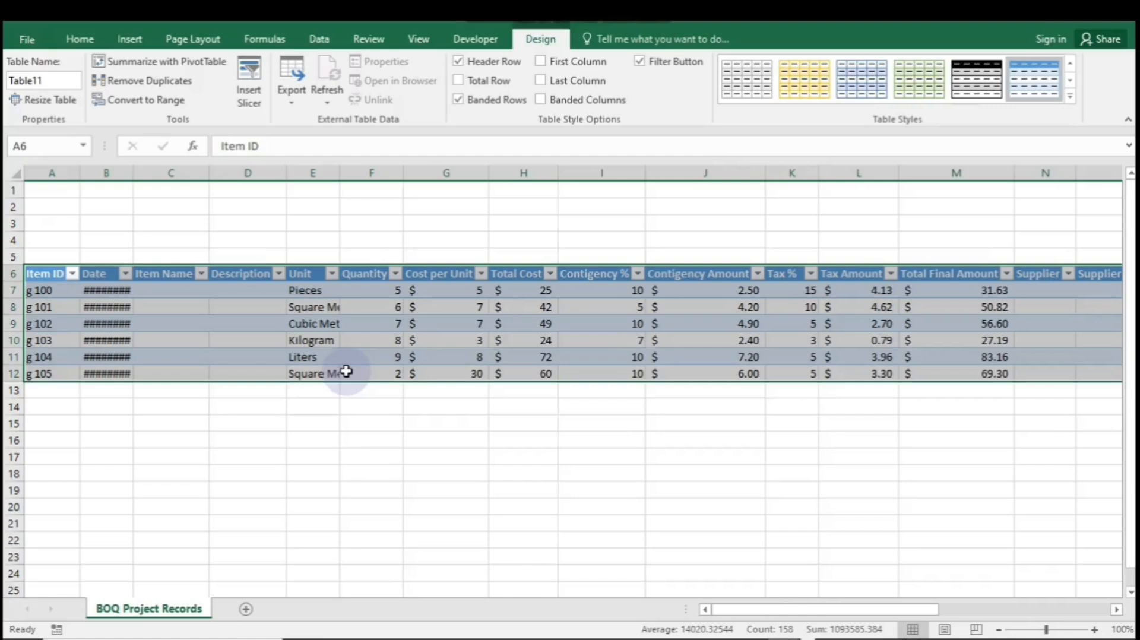
pyautogui.moveTo(832, 372)
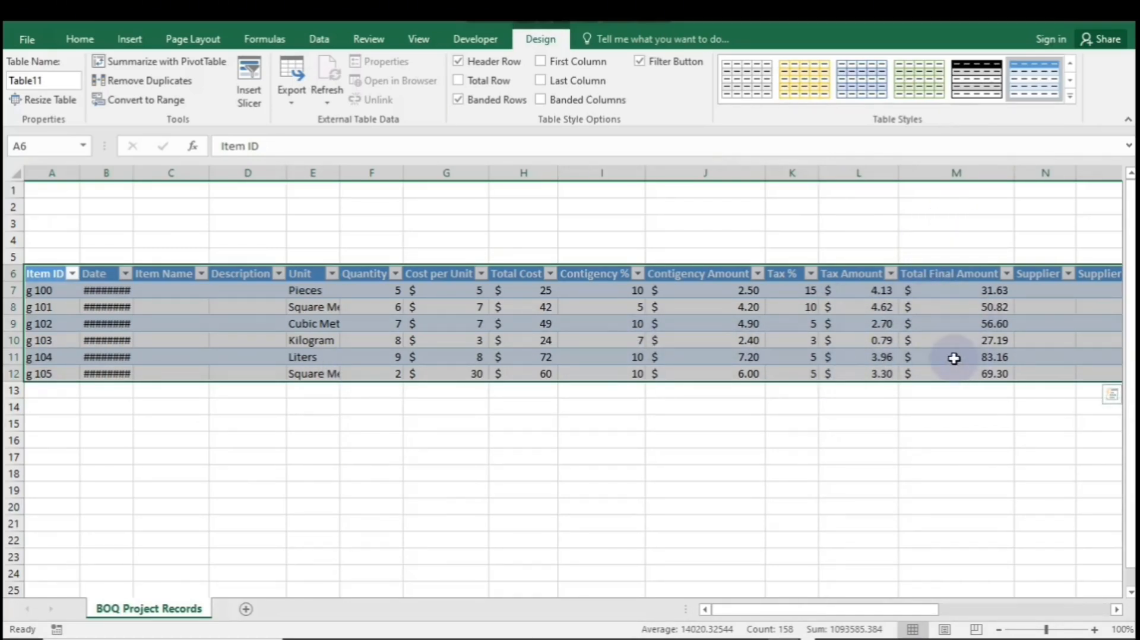
pyautogui.moveTo(1083, 117)
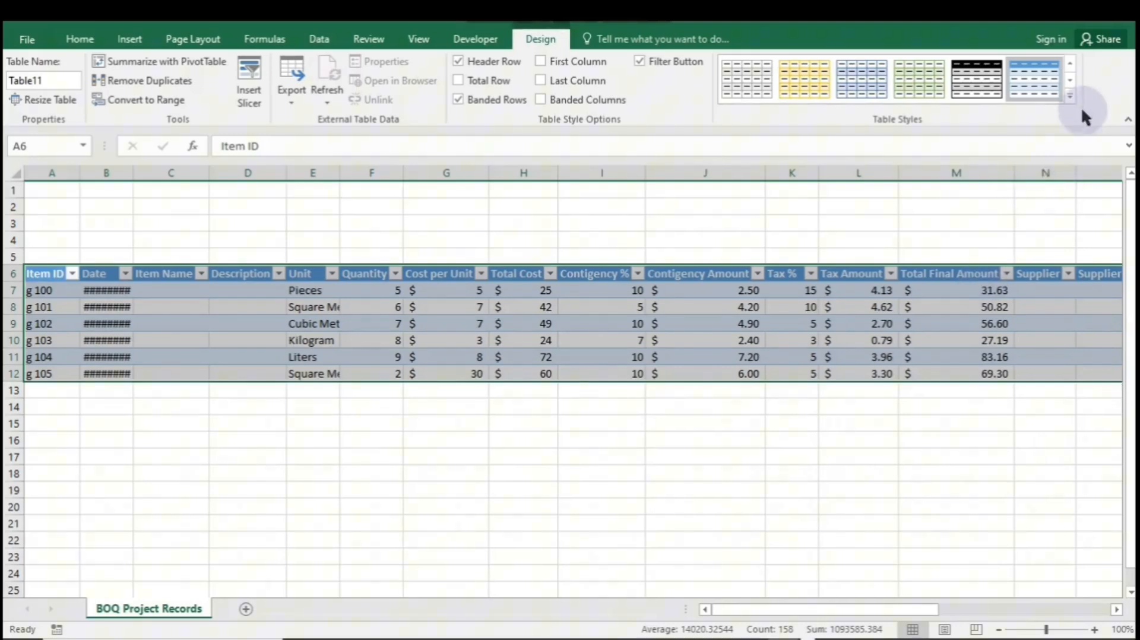
pyautogui.moveTo(1070, 94)
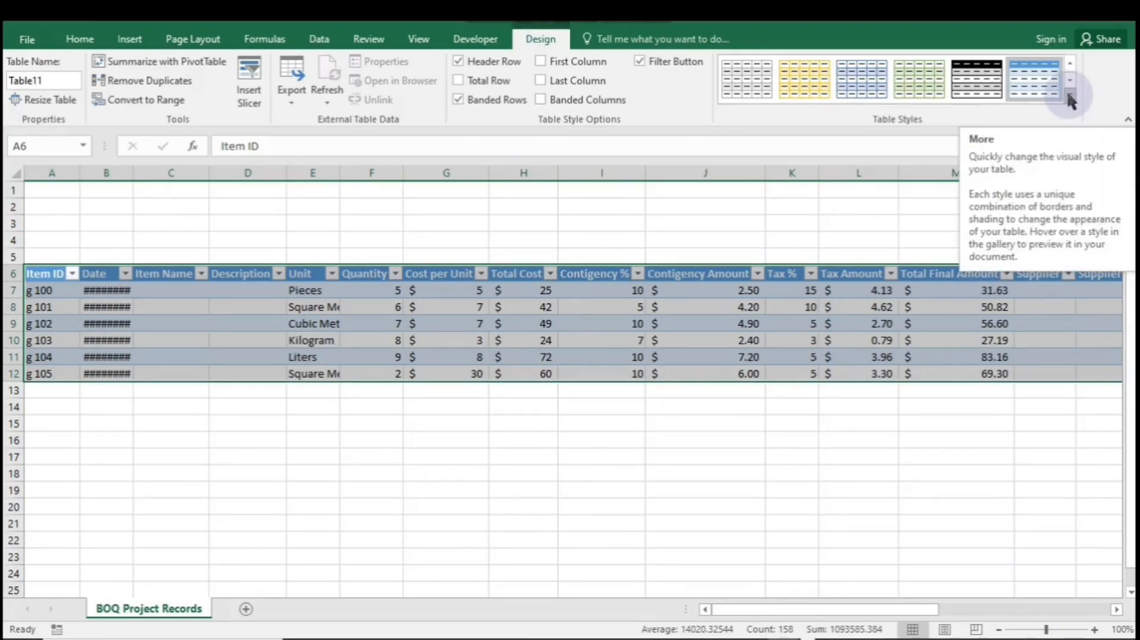
# Expand the Table Styles gallery to pick a grey medium style
pyautogui.click(1069, 80)
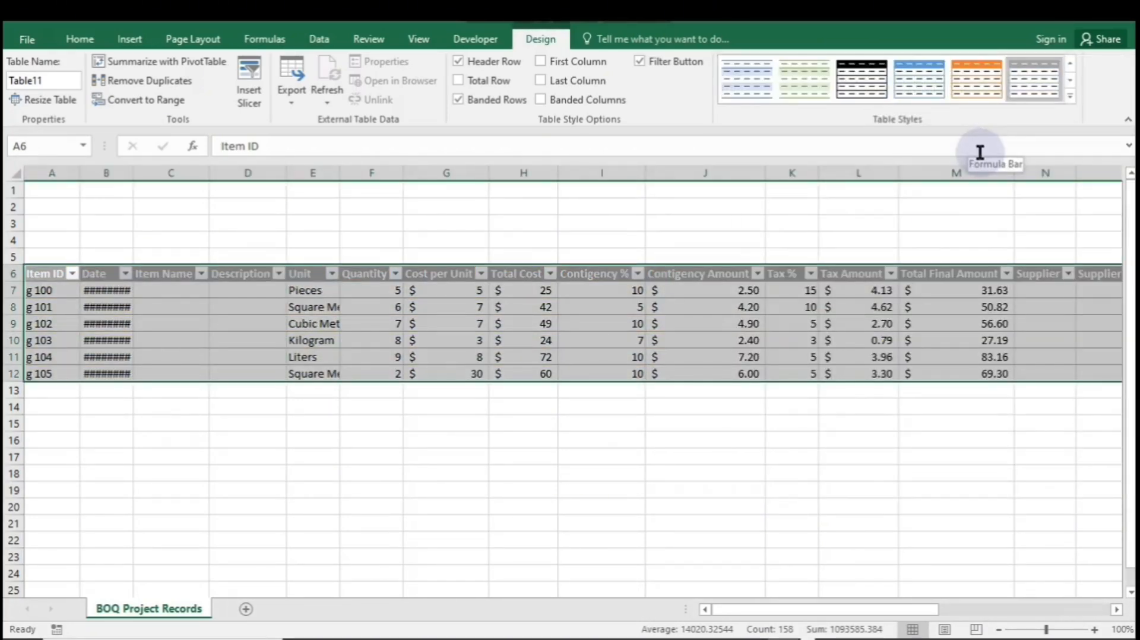
pyautogui.moveTo(71, 301)
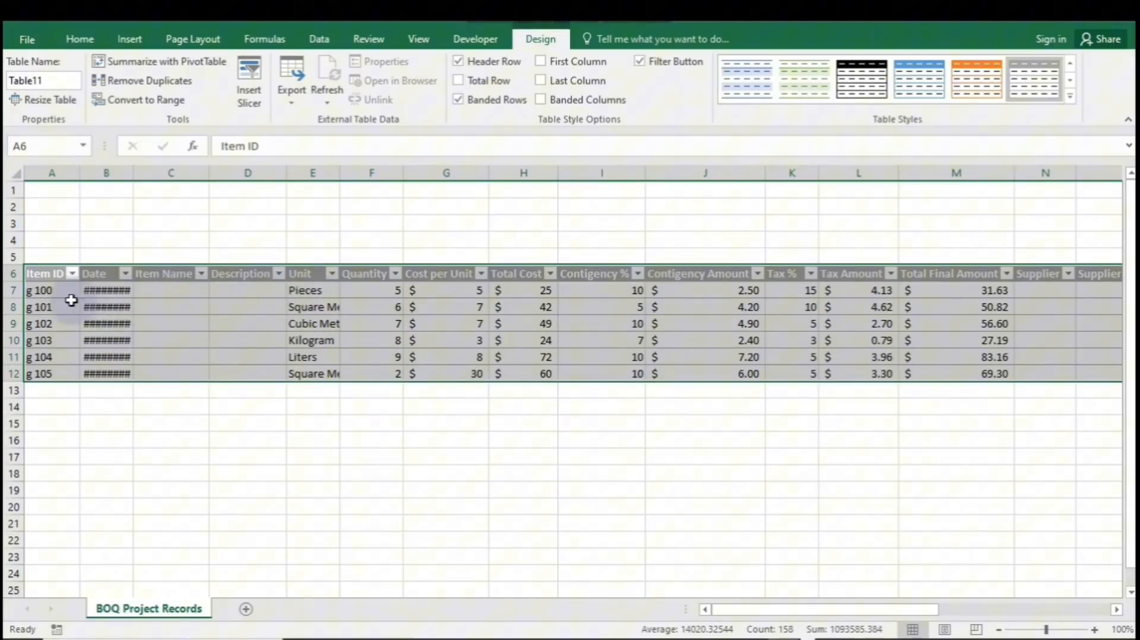
pyautogui.moveTo(109, 324)
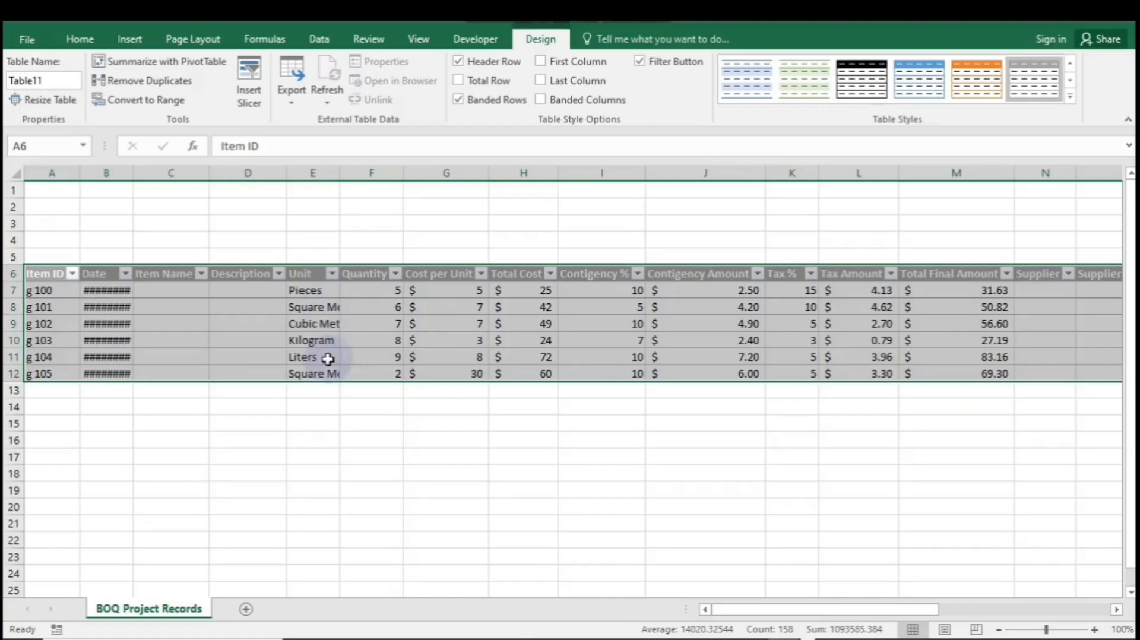
pyautogui.moveTo(214, 250)
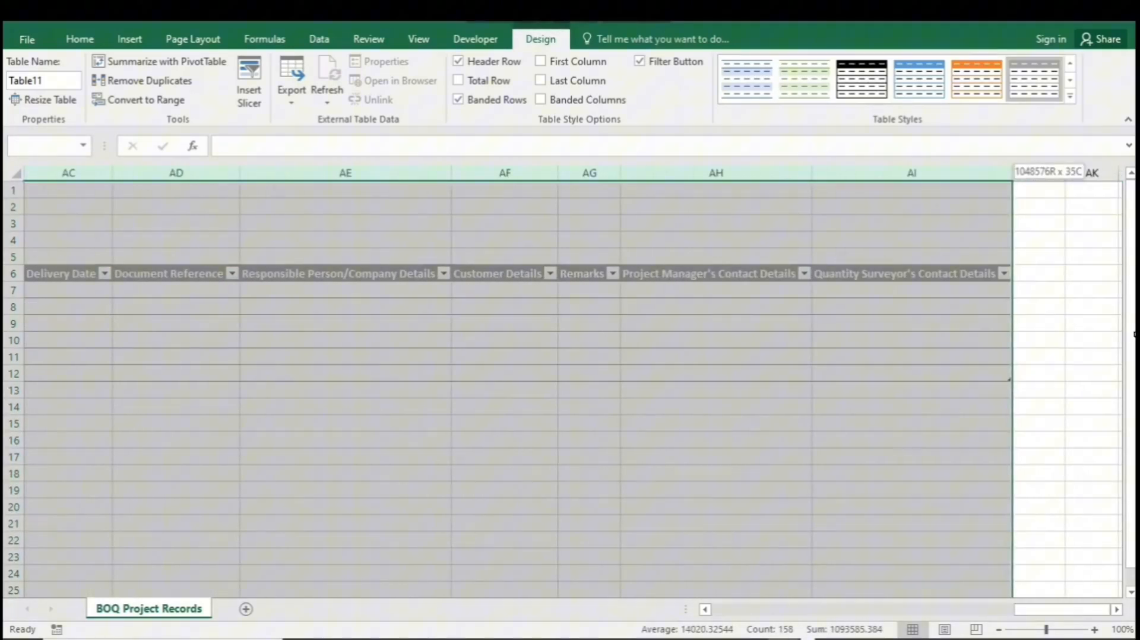
# AutoFit all table columns so dates like 23/11/2023 and unit names show fully
pyautogui.click(79, 38)
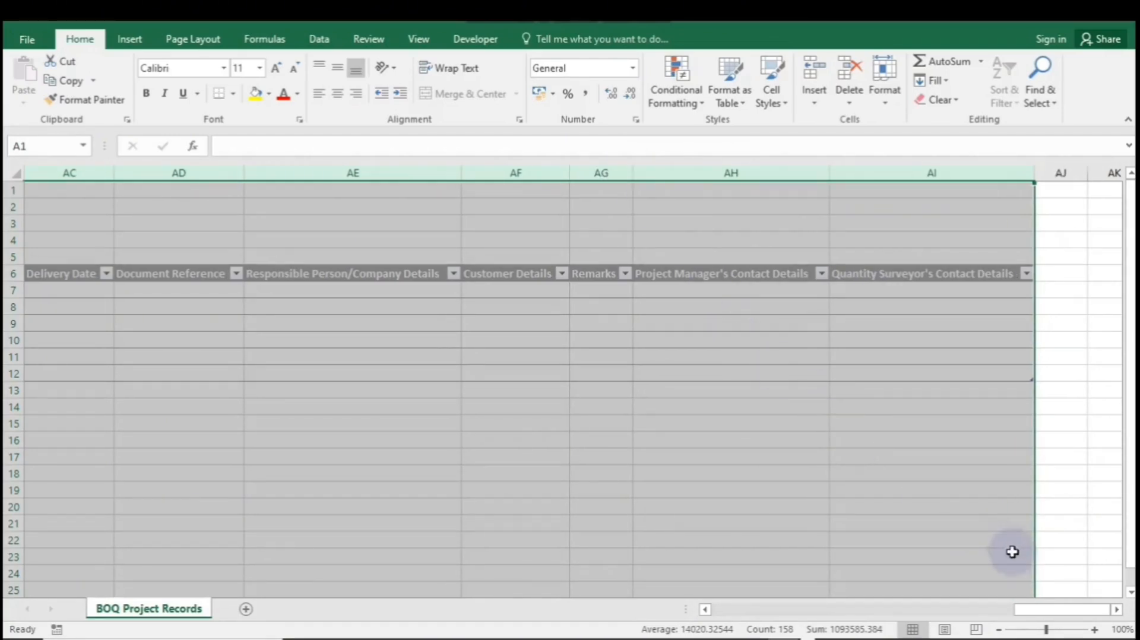
pyautogui.hscroll(-3)
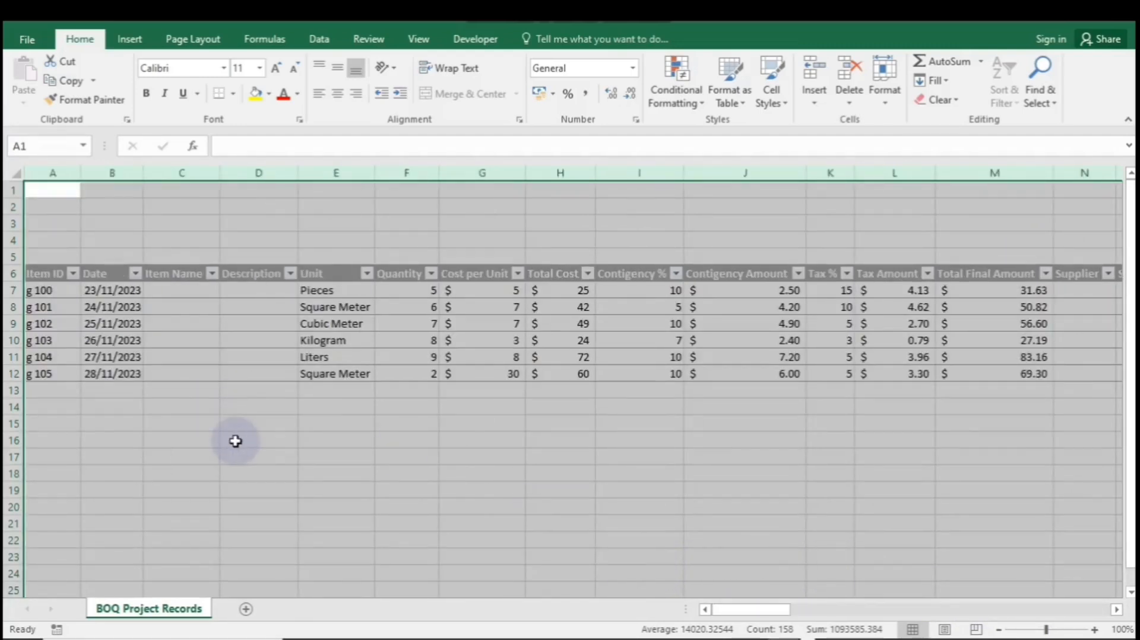
pyautogui.click(419, 38)
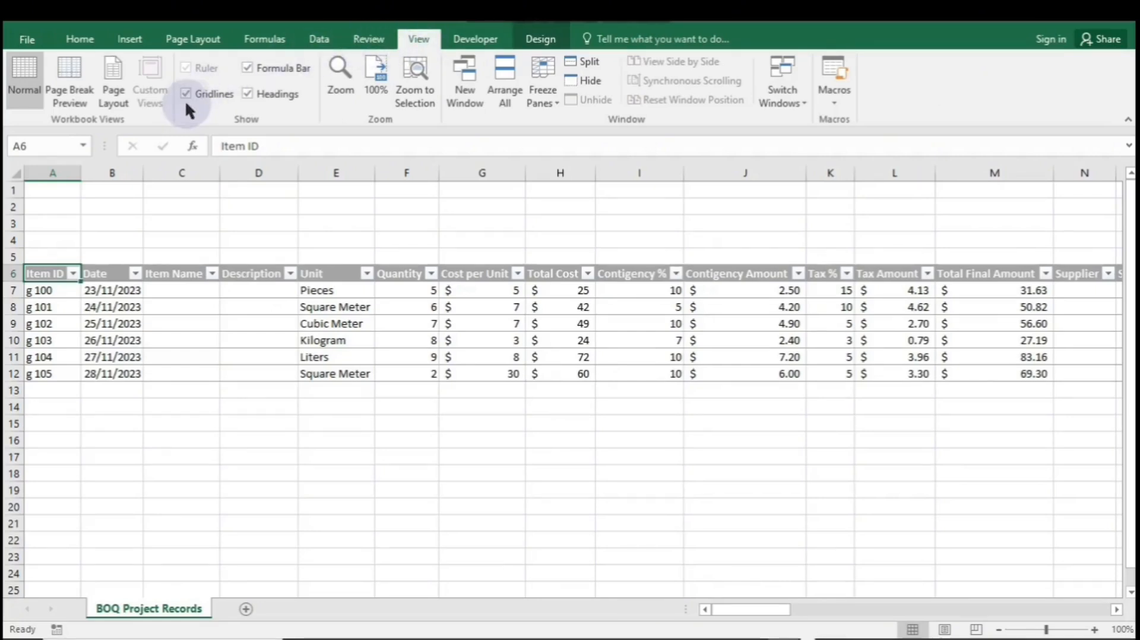
# Turn off sheet gridlines and select the whole table A6:AI12
pyautogui.click(185, 93)
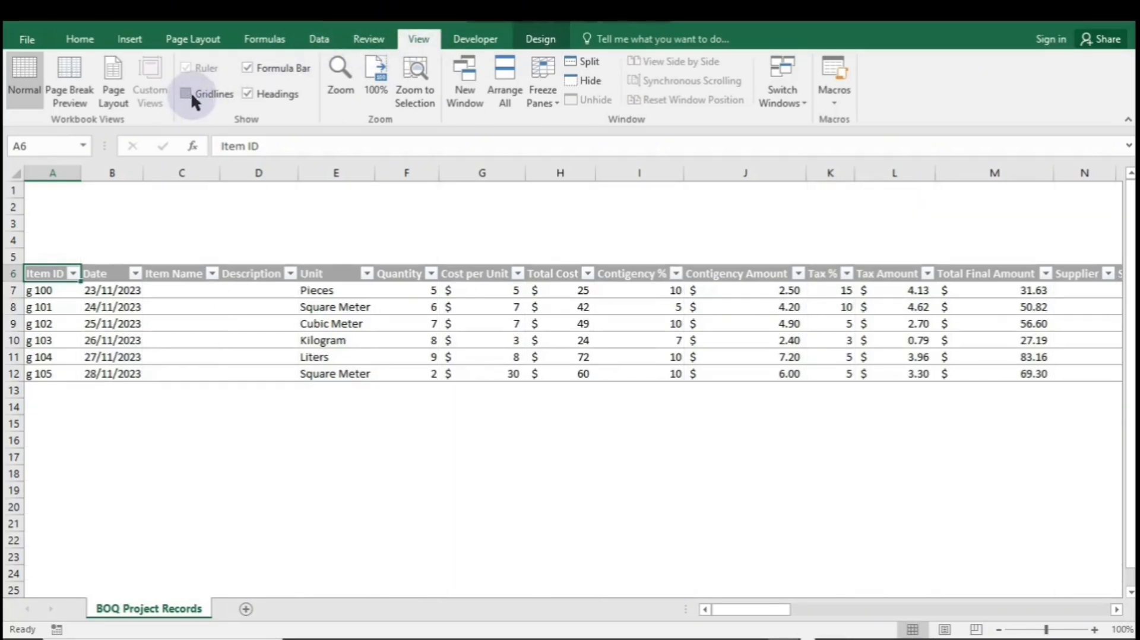
pyautogui.click(185, 94)
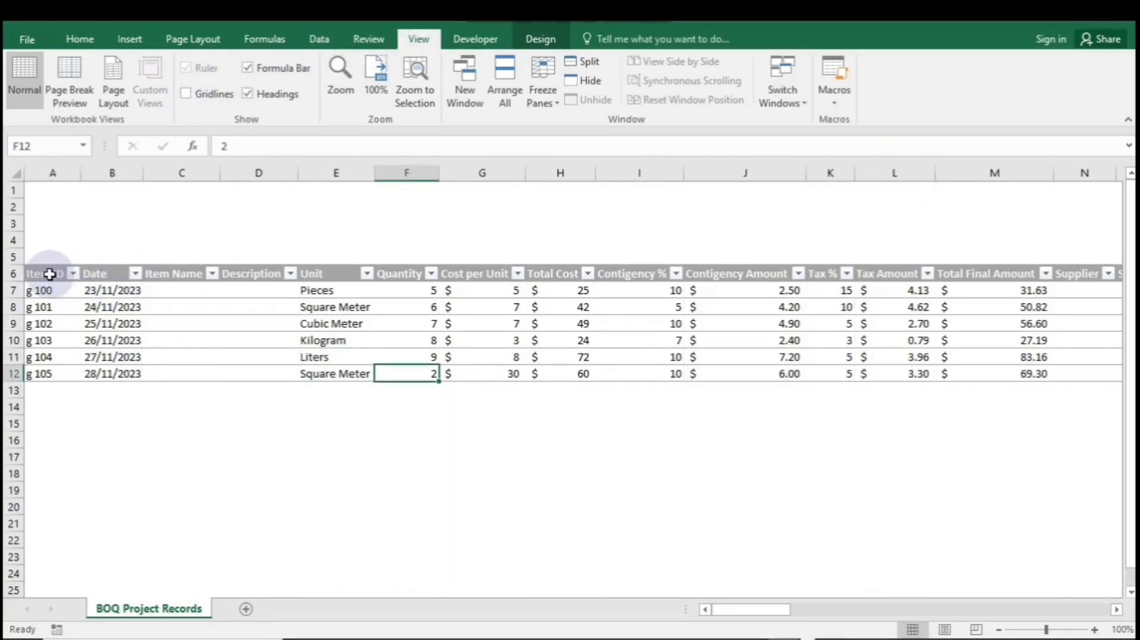
pyautogui.moveTo(44, 273); pyautogui.dragTo(665, 324)
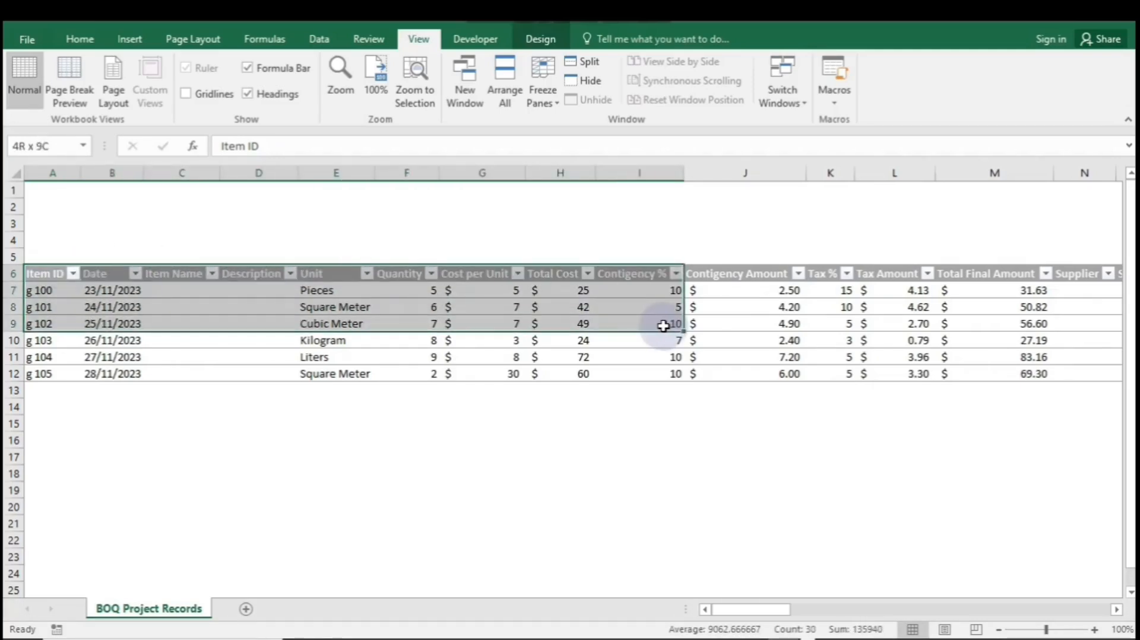
pyautogui.hscroll(3)
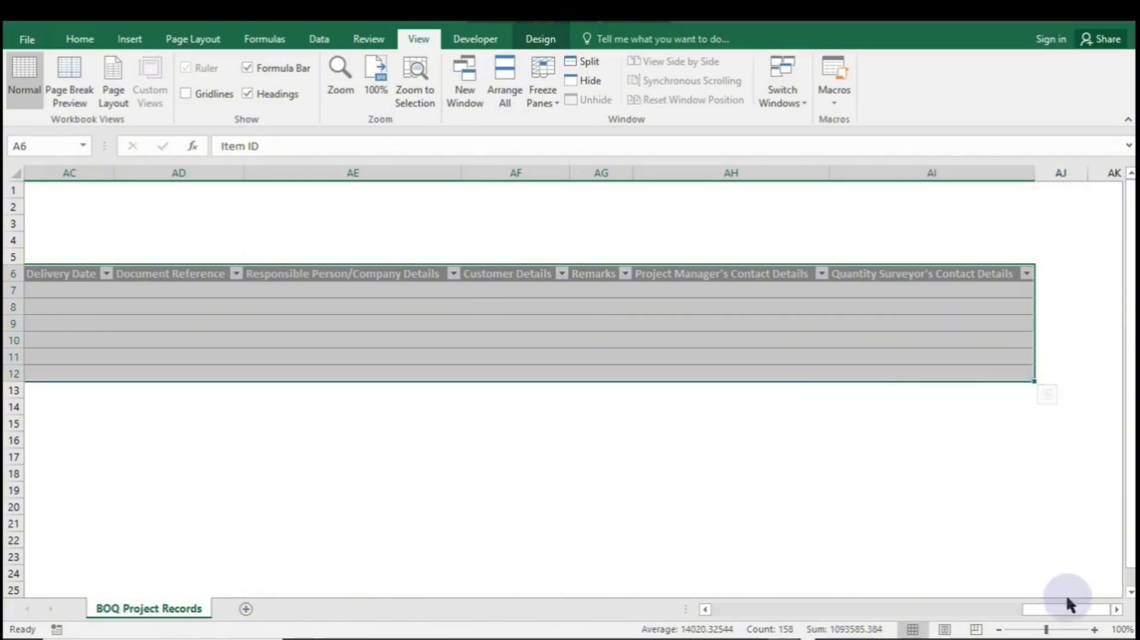
pyautogui.moveTo(1066, 610); pyautogui.dragTo(749, 610)
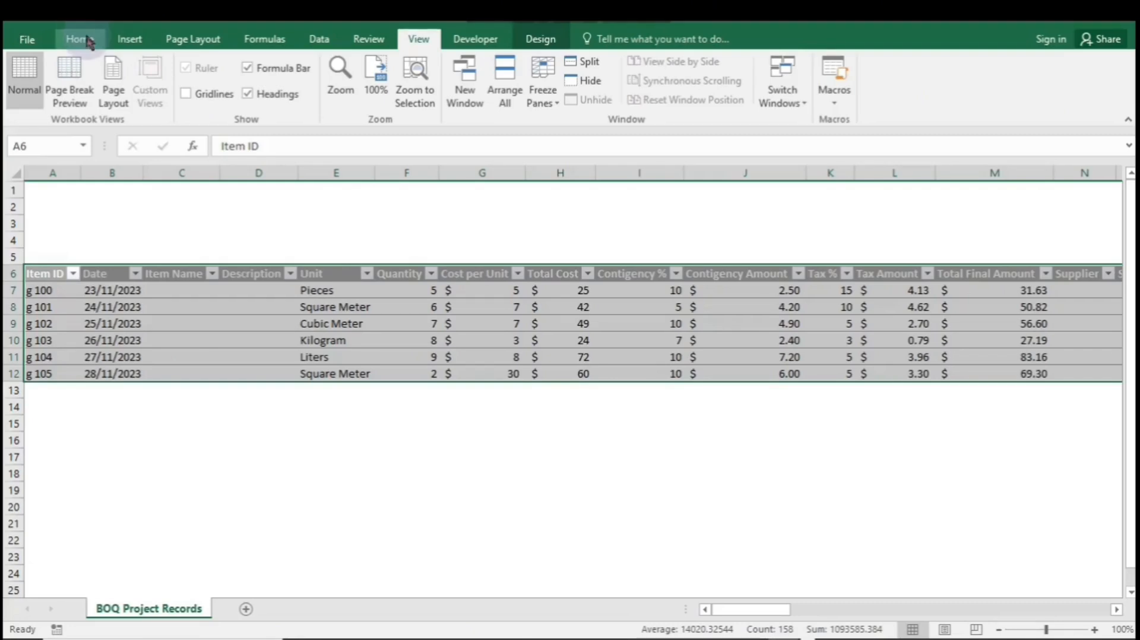
# Apply blue Outline and Inside borders to the whole table via Format Cells
pyautogui.click(80, 38)
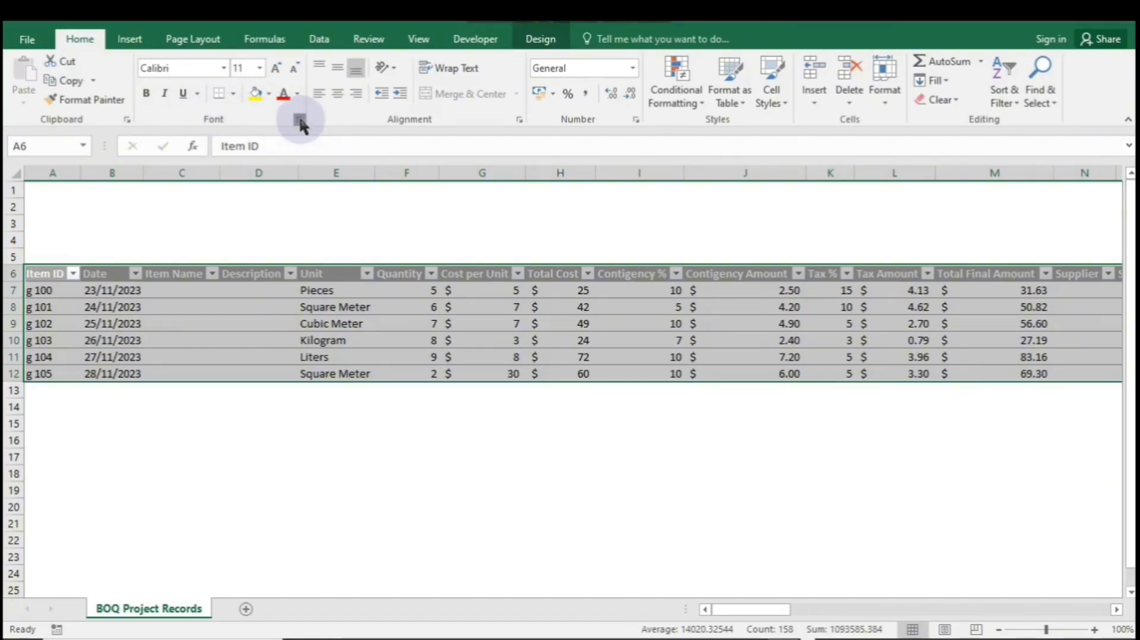
pyautogui.click(299, 119)
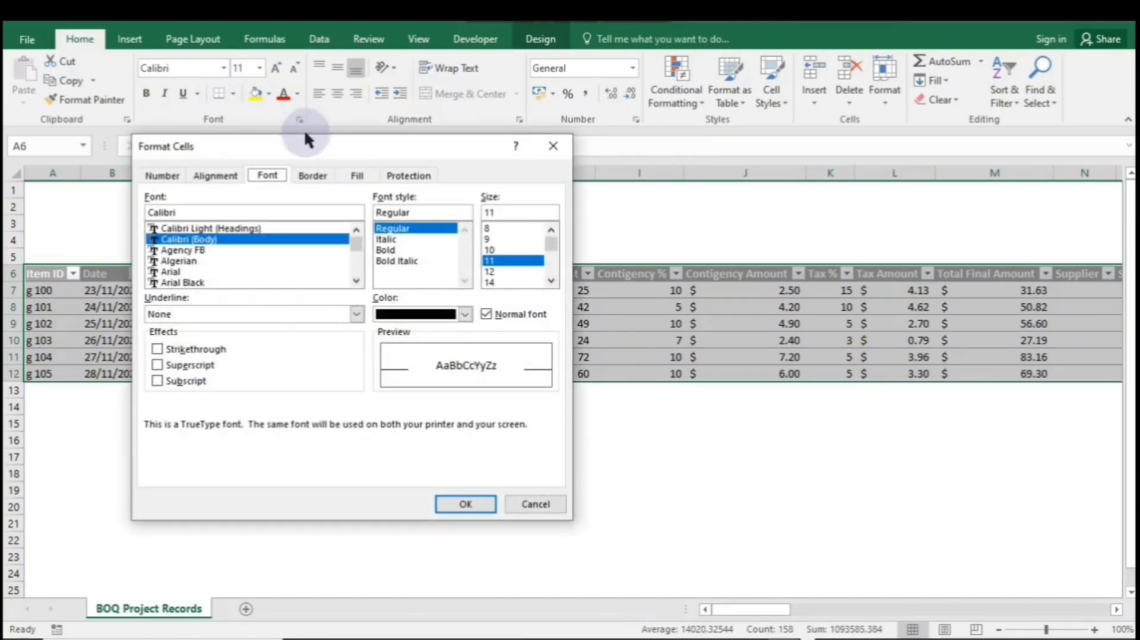
pyautogui.click(312, 175)
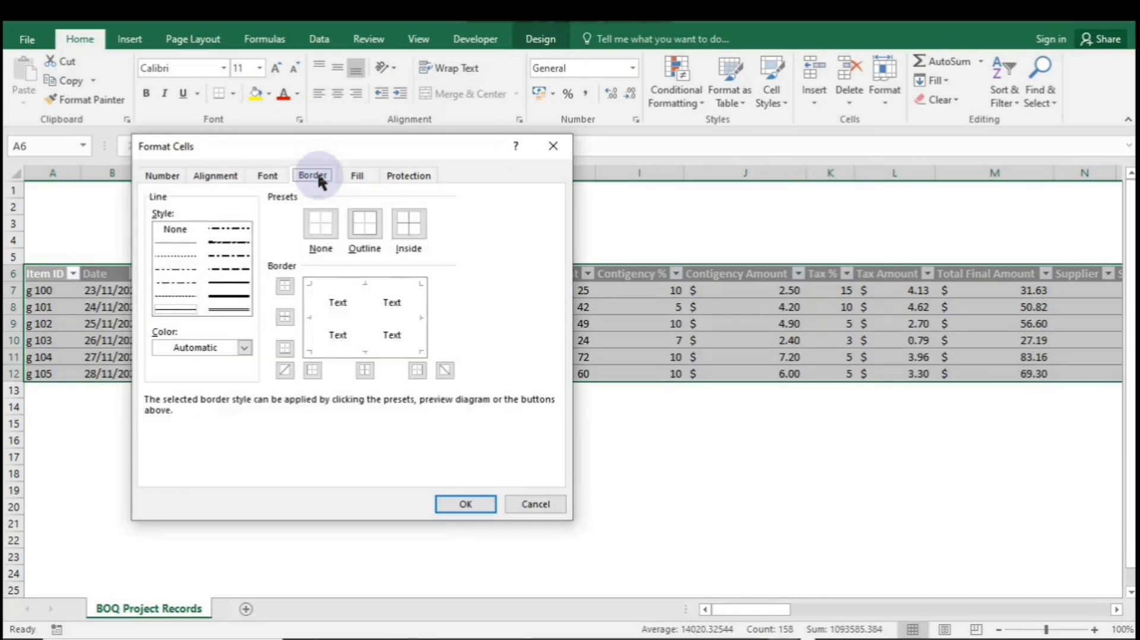
pyautogui.click(245, 346)
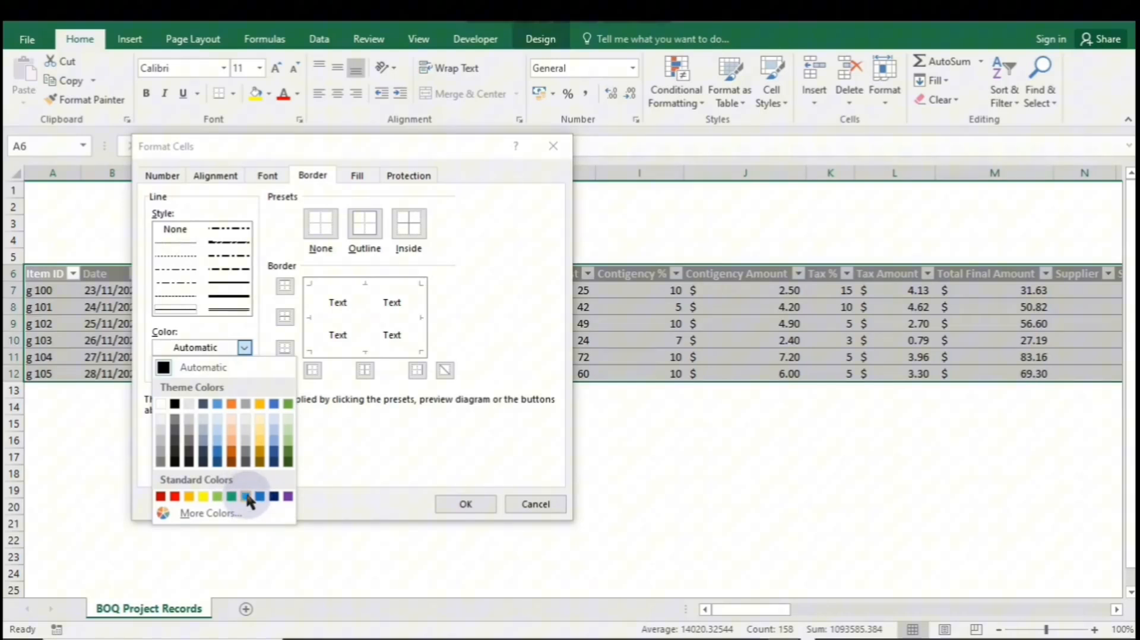
pyautogui.click(260, 497)
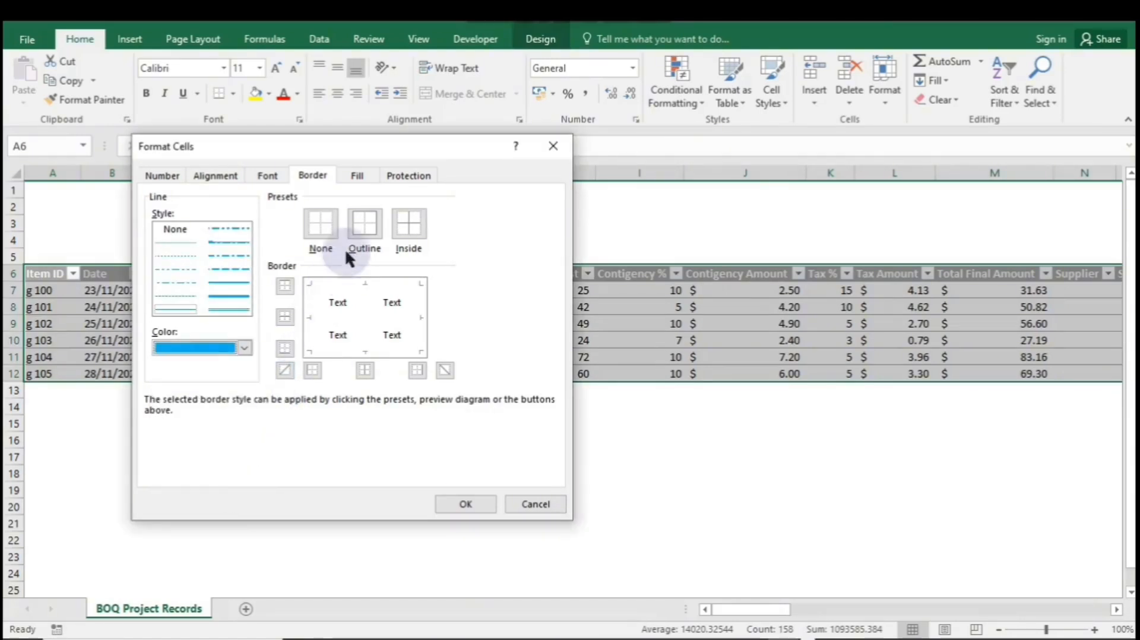
pyautogui.click(364, 224)
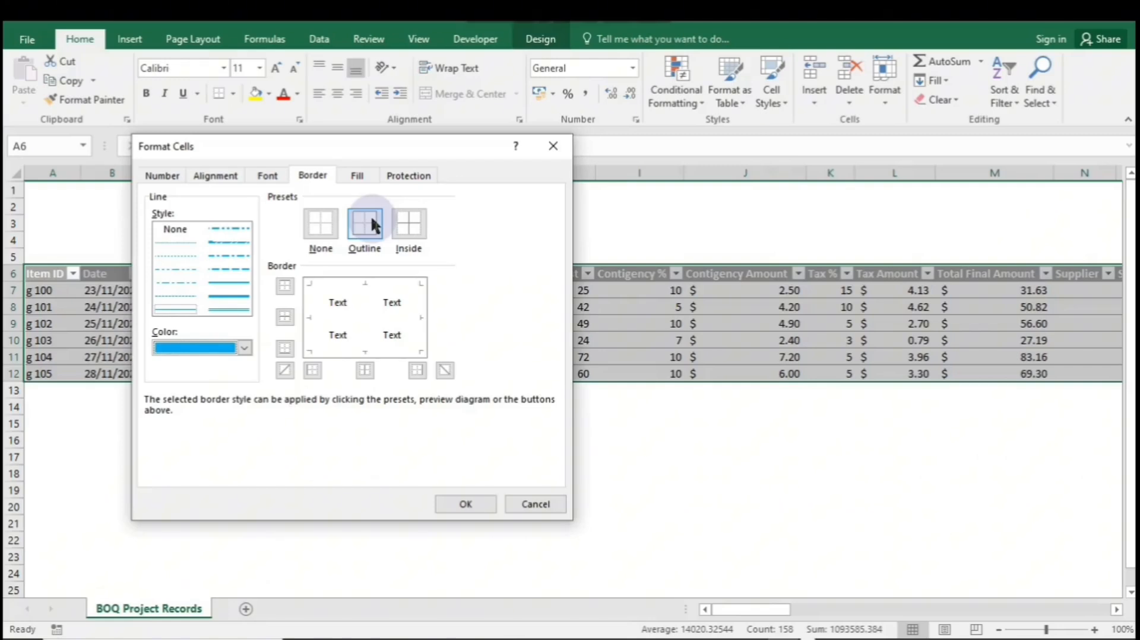
pyautogui.click(408, 223)
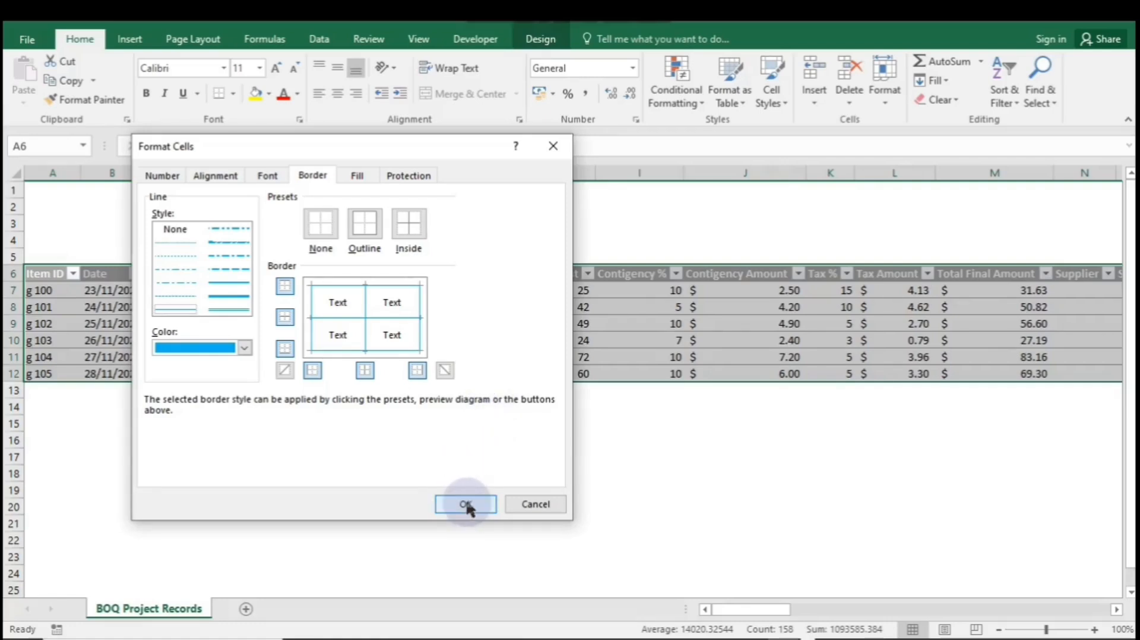
pyautogui.click(465, 504)
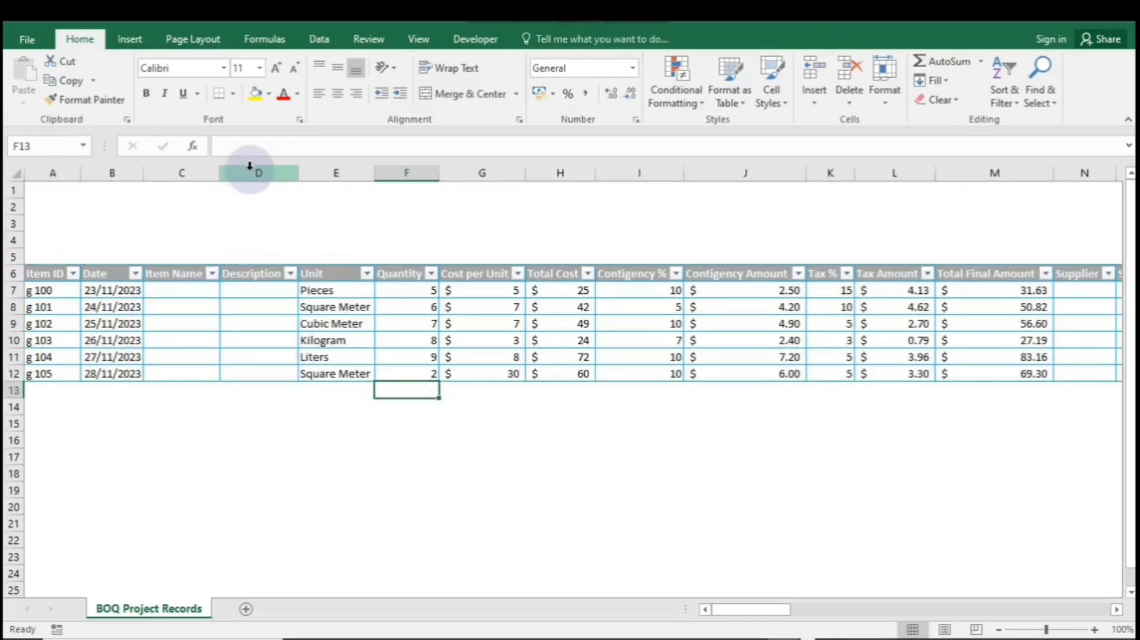
# Insert a blank column before the Description column
pyautogui.click(258, 172)
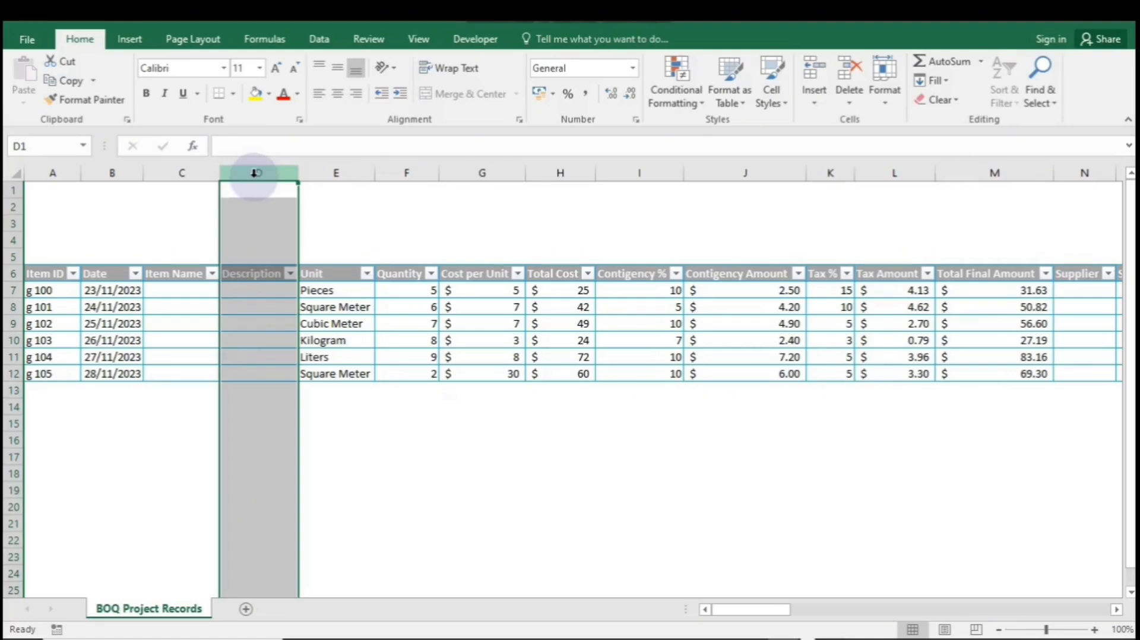
pyautogui.rightClick(257, 172)
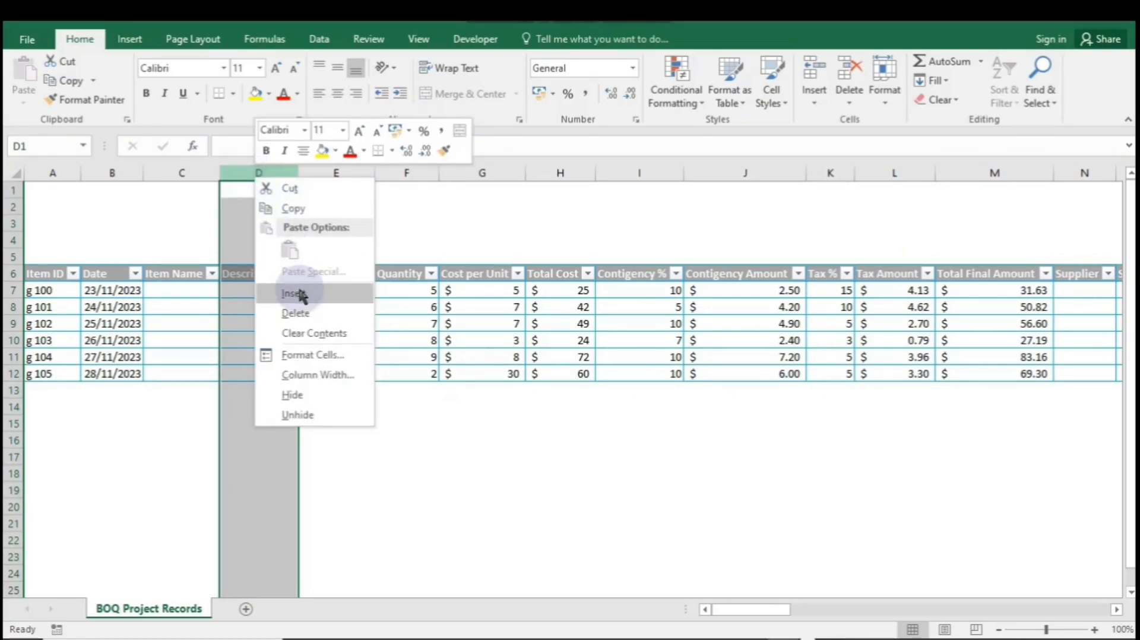
pyautogui.click(294, 293)
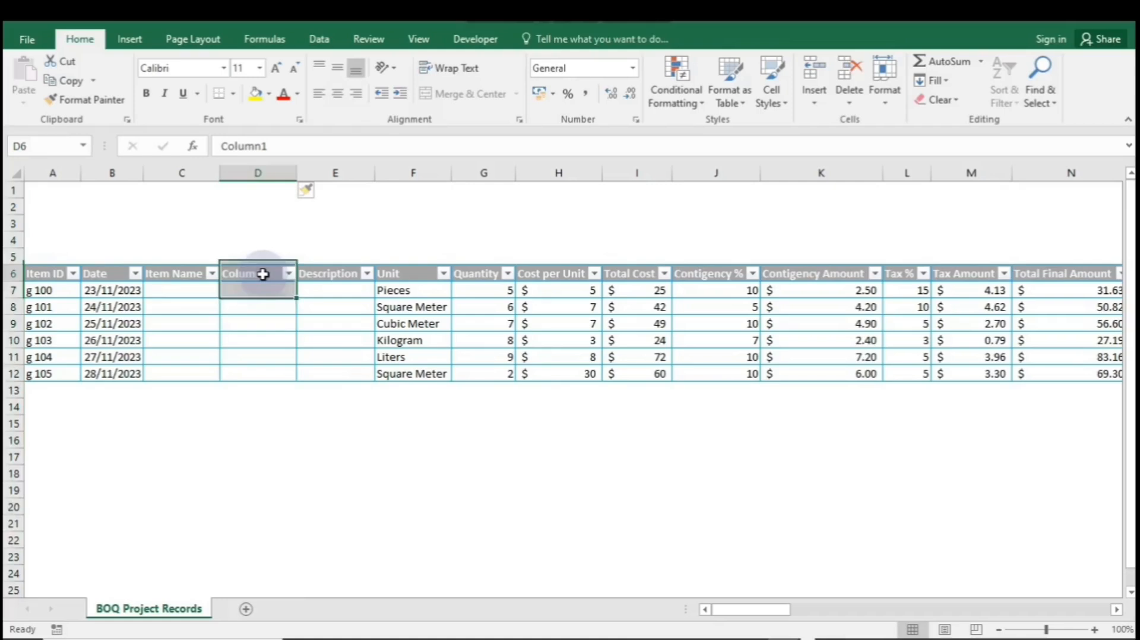
# Rename the new Column1 header to 'Name Location'
pyautogui.click(257, 284)
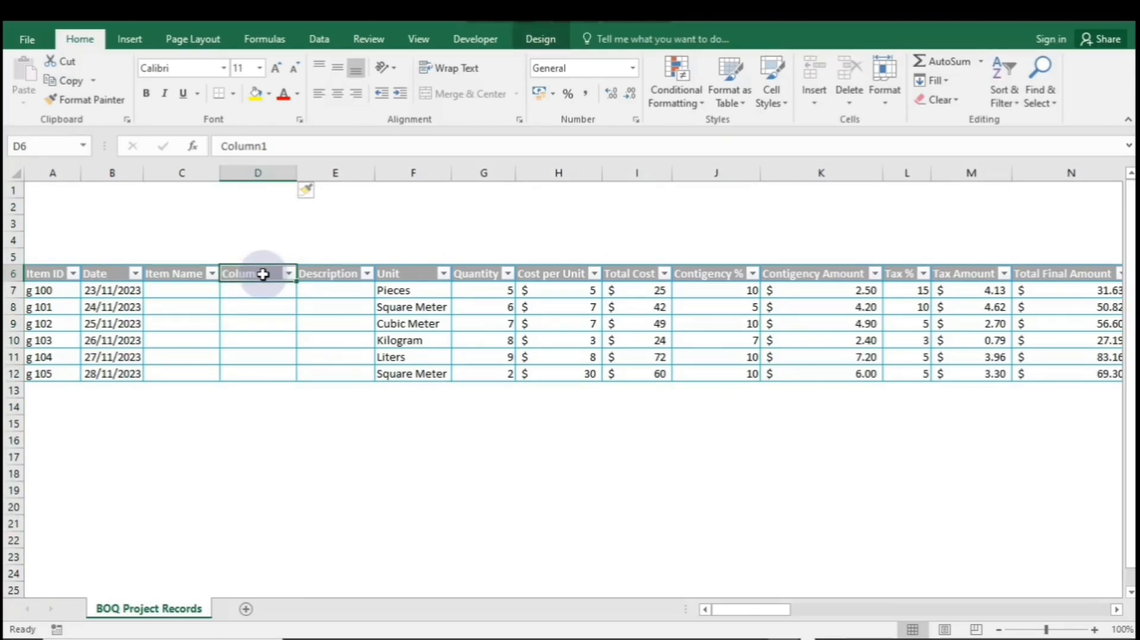
pyautogui.write('Name')
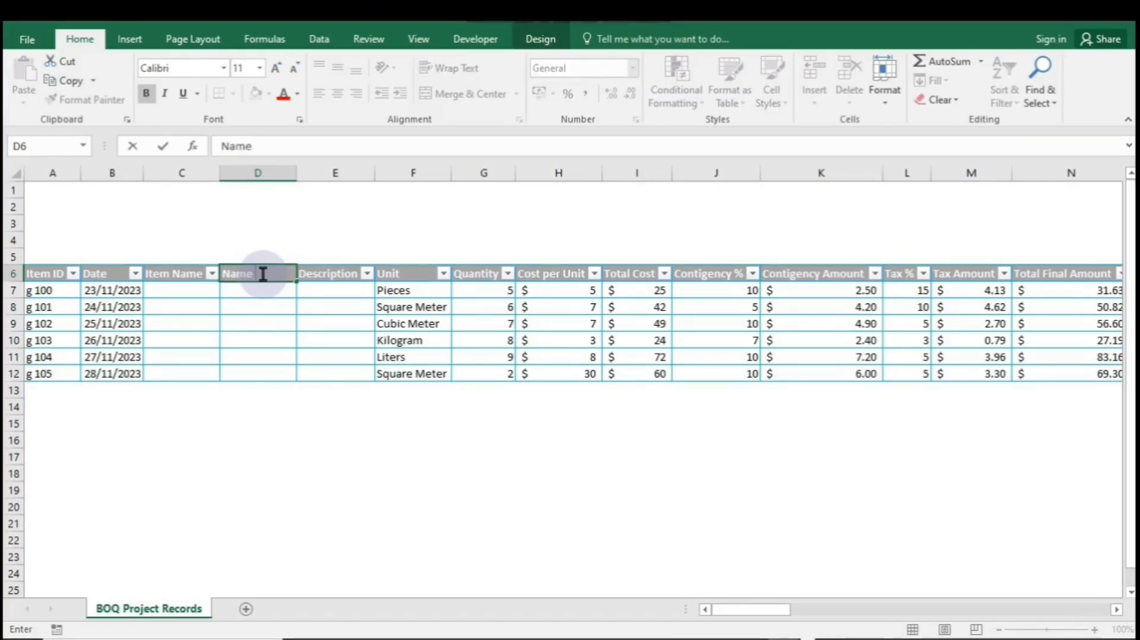
pyautogui.write('Lo')
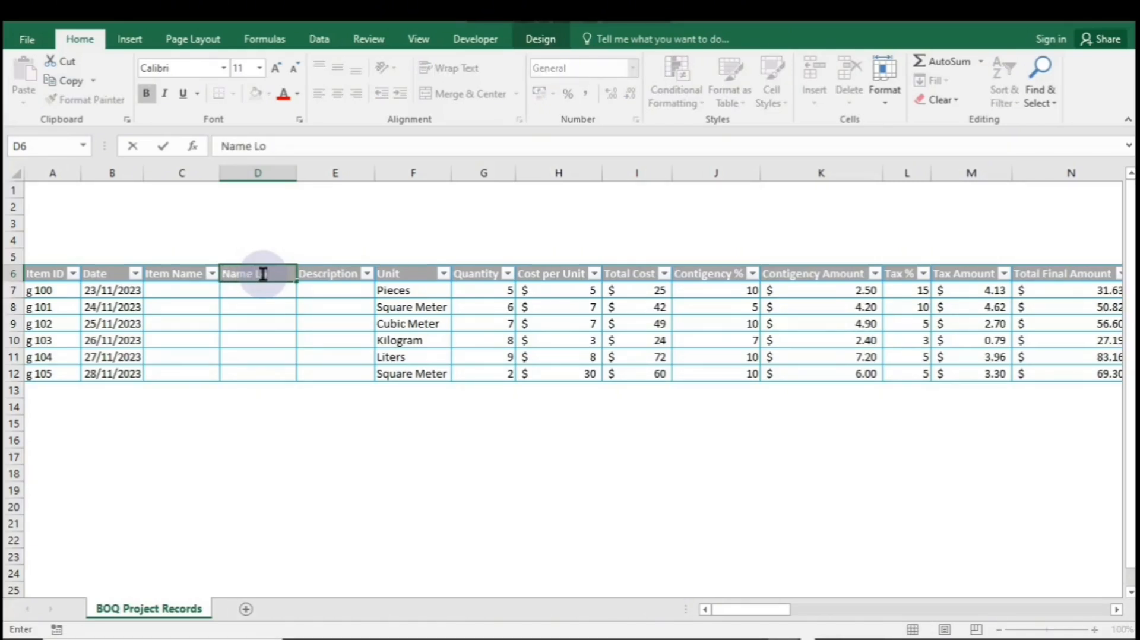
pyautogui.write('cation')
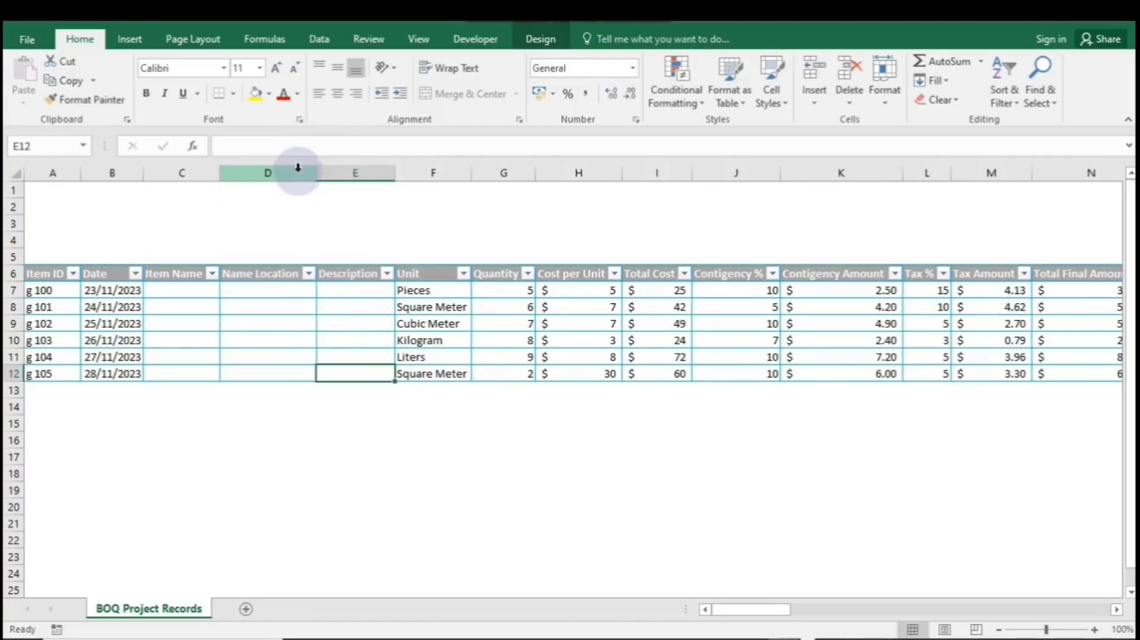
# Enter 'sf' and 'fd' in D7 and D8, then type 'g' in A13
pyautogui.write('s')
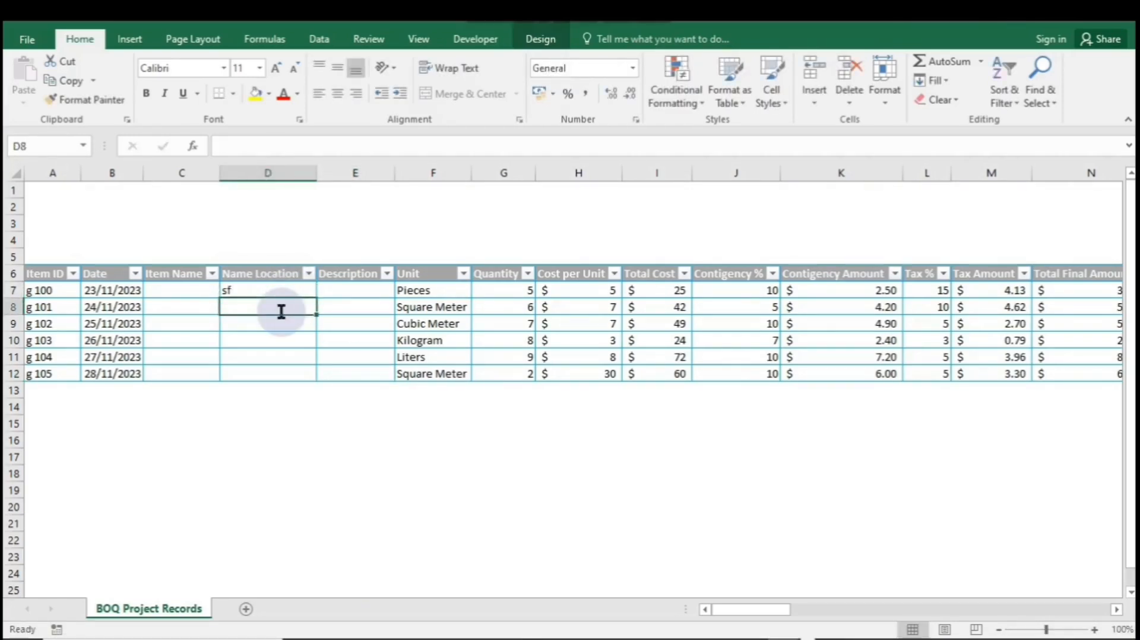
pyautogui.write('fd')
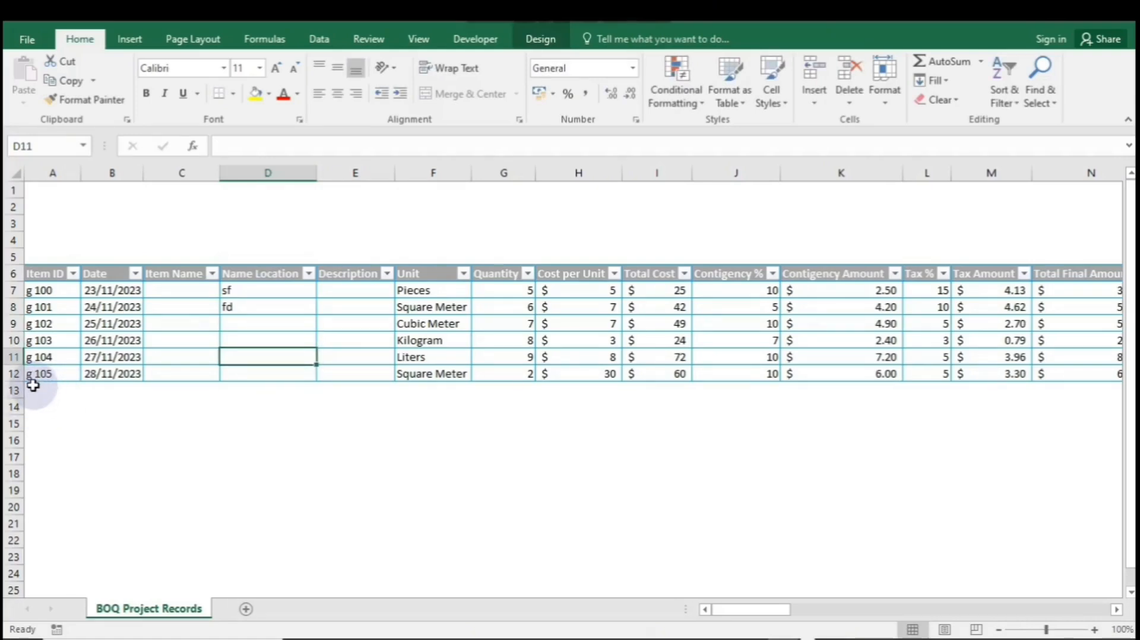
pyautogui.click(52, 391)
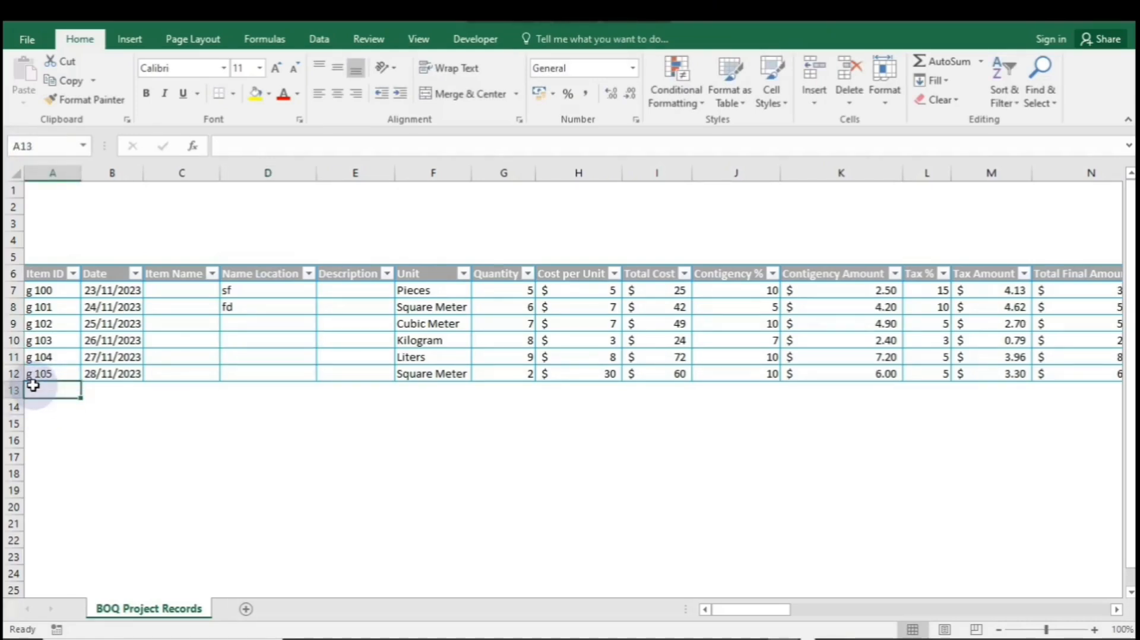
pyautogui.write('g')
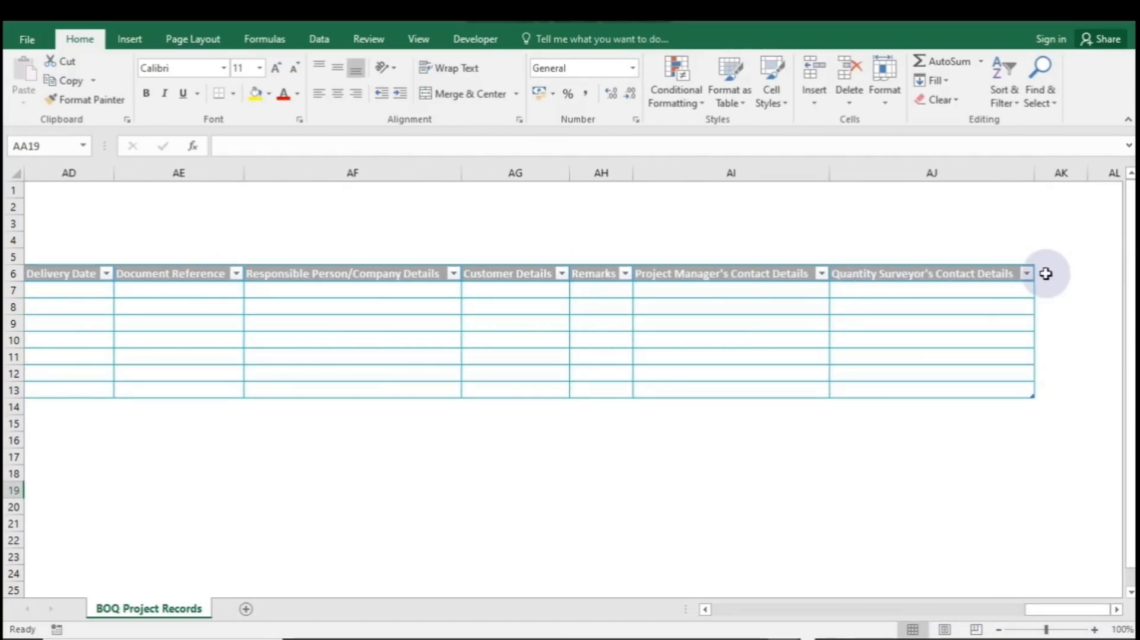
# Type the header 'Nathan' in AK6 to add a new last column
pyautogui.click(1061, 273)
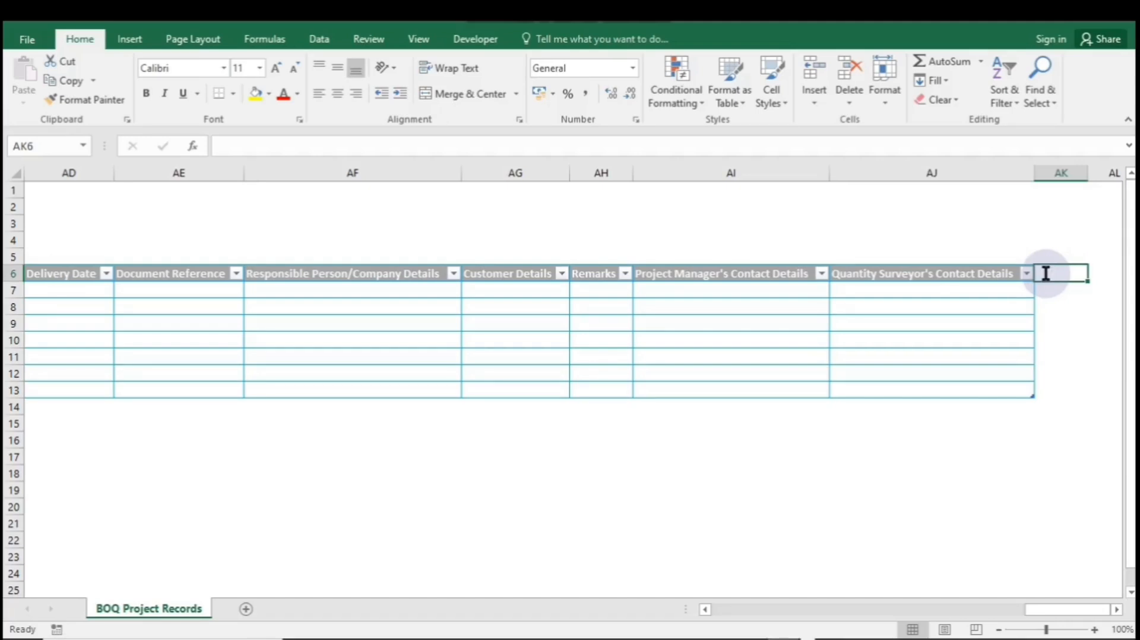
pyautogui.write('Nathan')
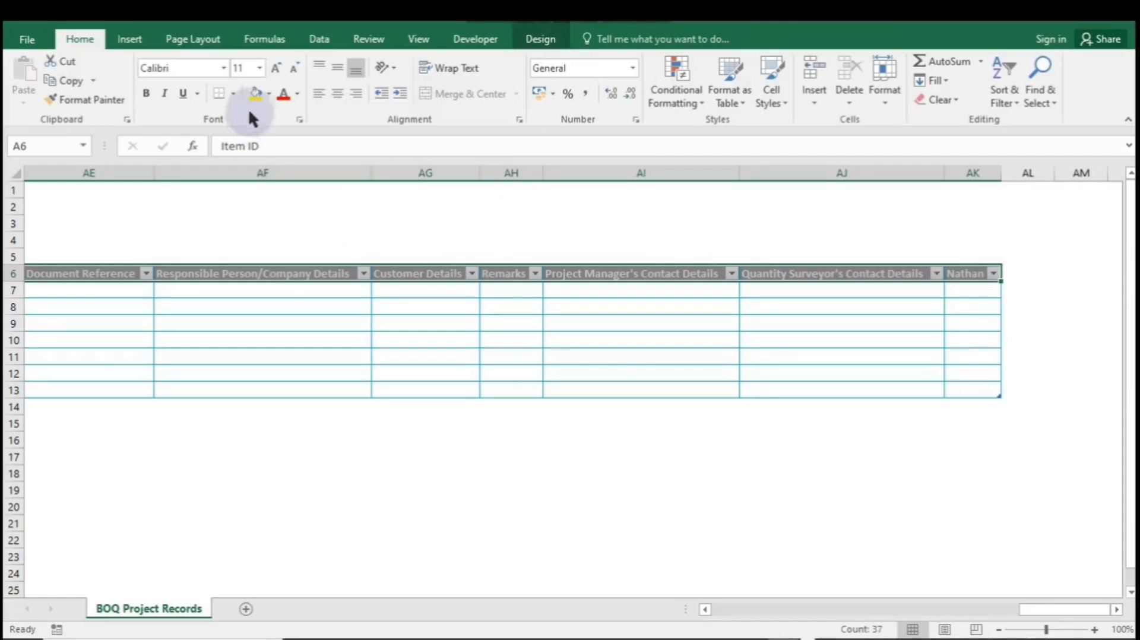
# Fill the header row dark navy and set its heading text to white
pyautogui.click(268, 93)
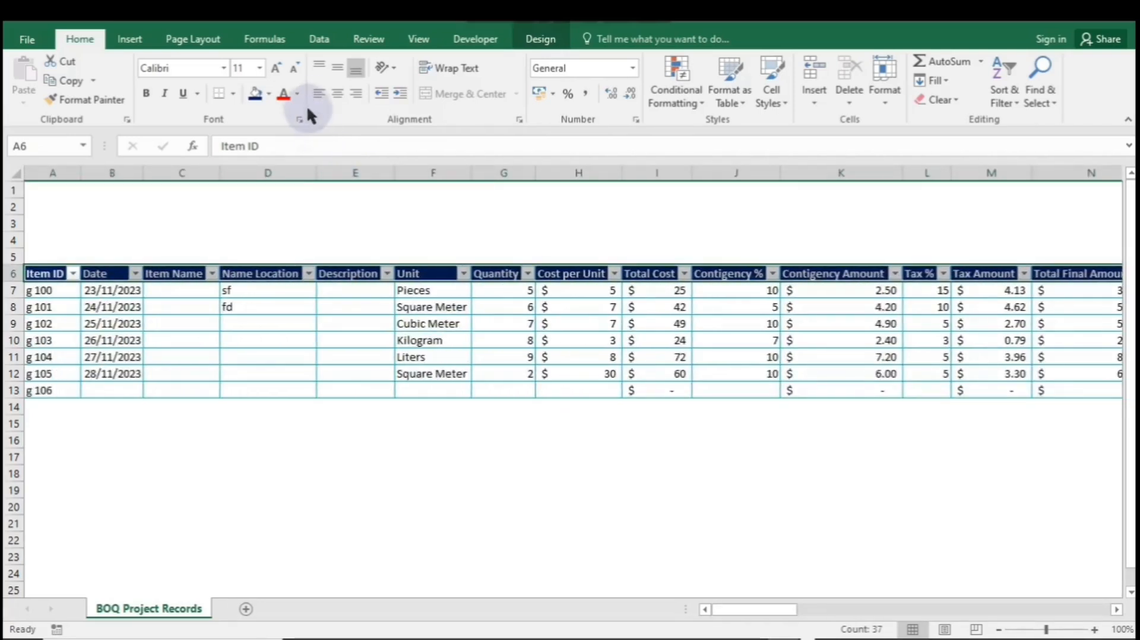
pyautogui.click(296, 93)
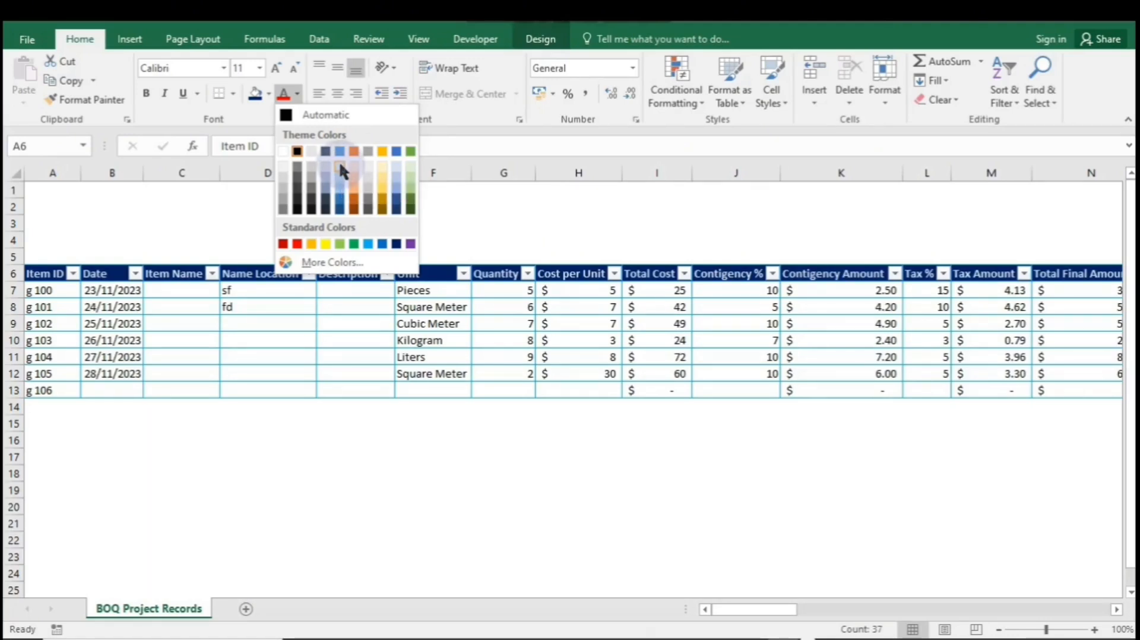
pyautogui.click(433, 239)
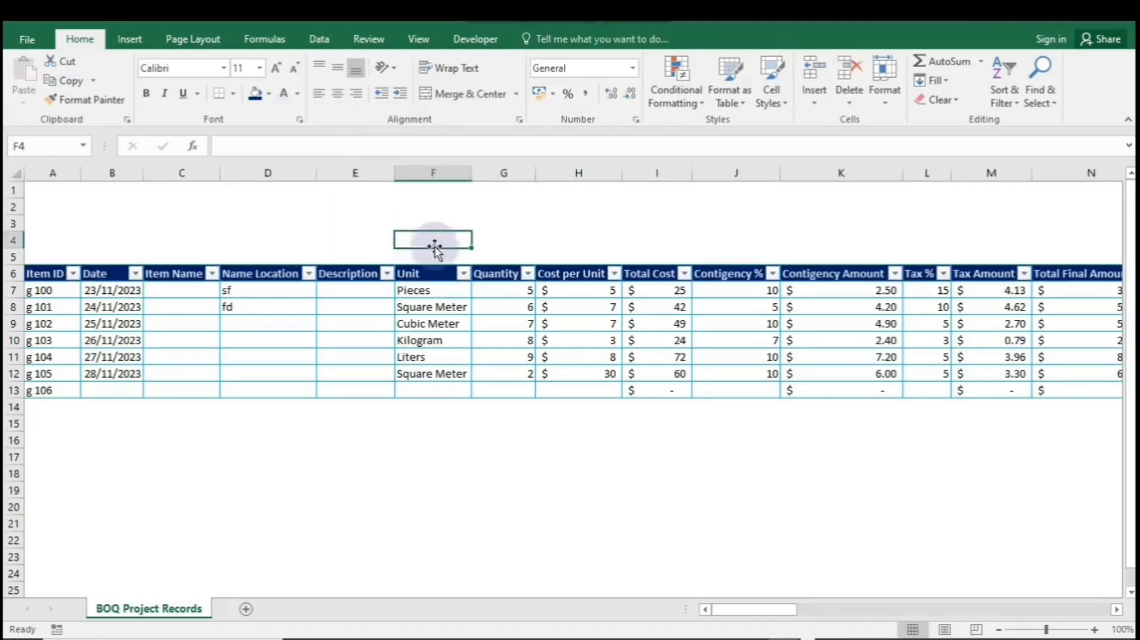
pyautogui.click(578, 507)
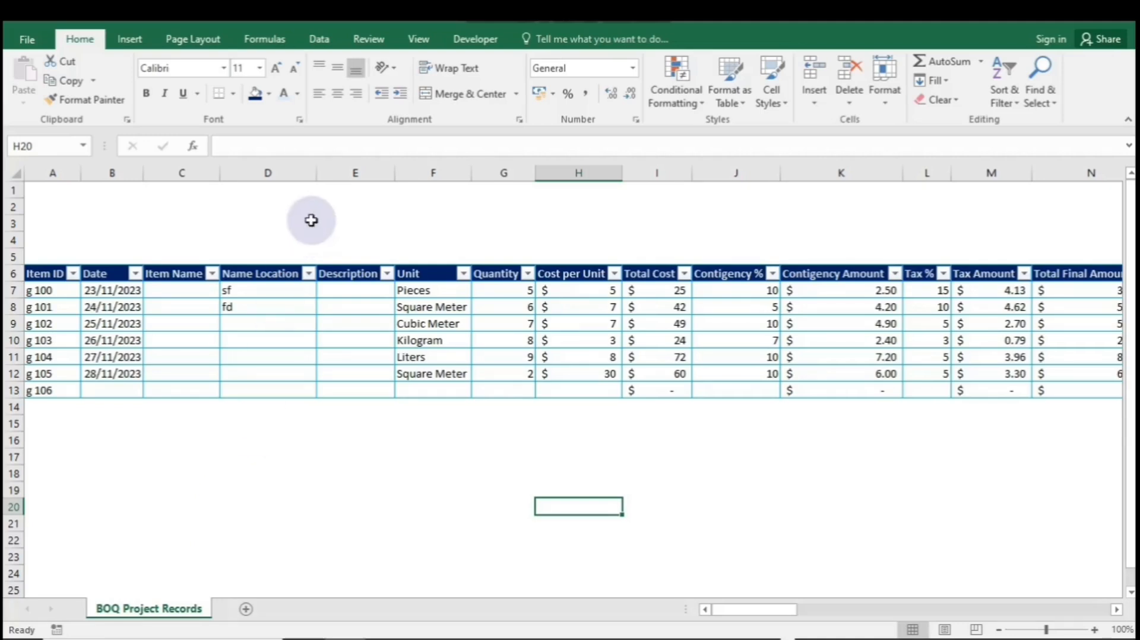
pyautogui.click(268, 172)
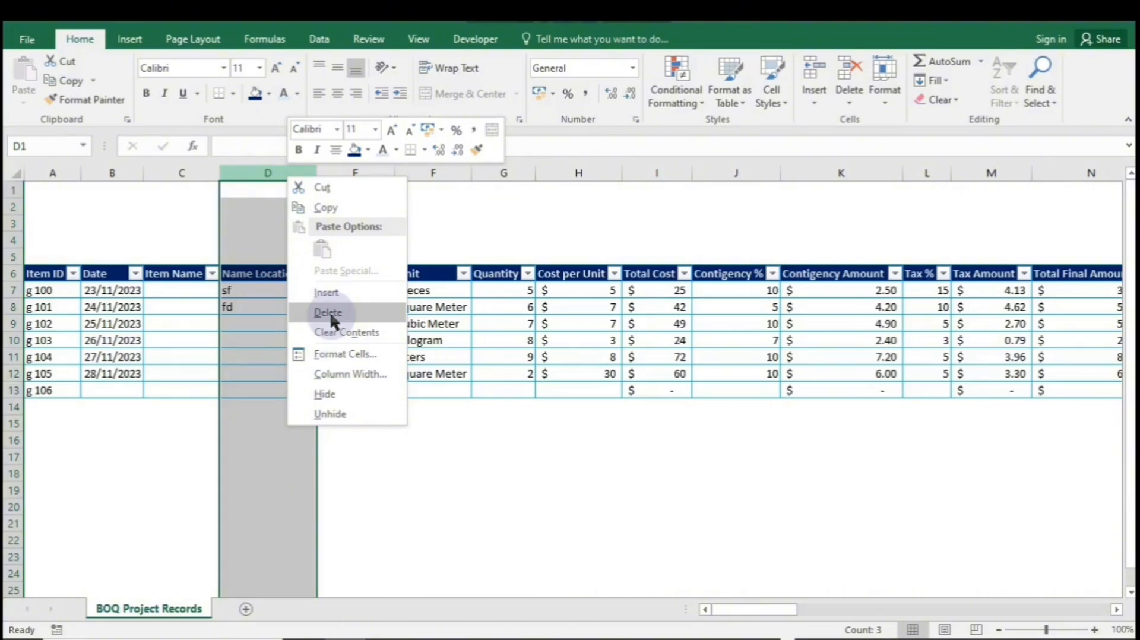
# Delete the Name Location column and bring up delete options for row 11 (g 104)
pyautogui.click(328, 312)
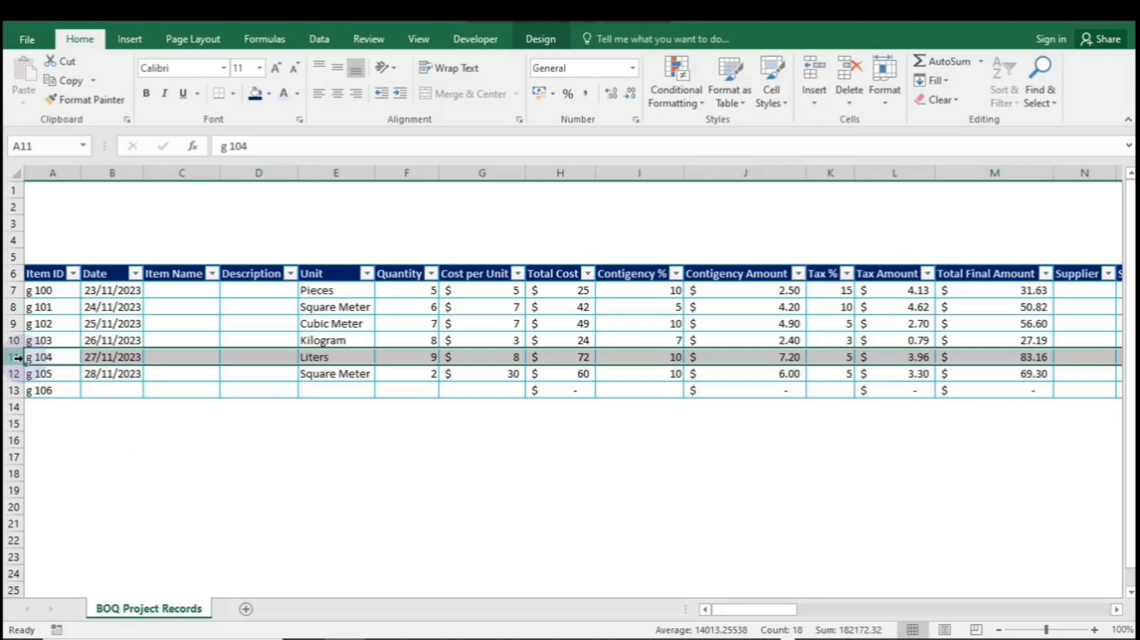
pyautogui.rightClick(40, 356)
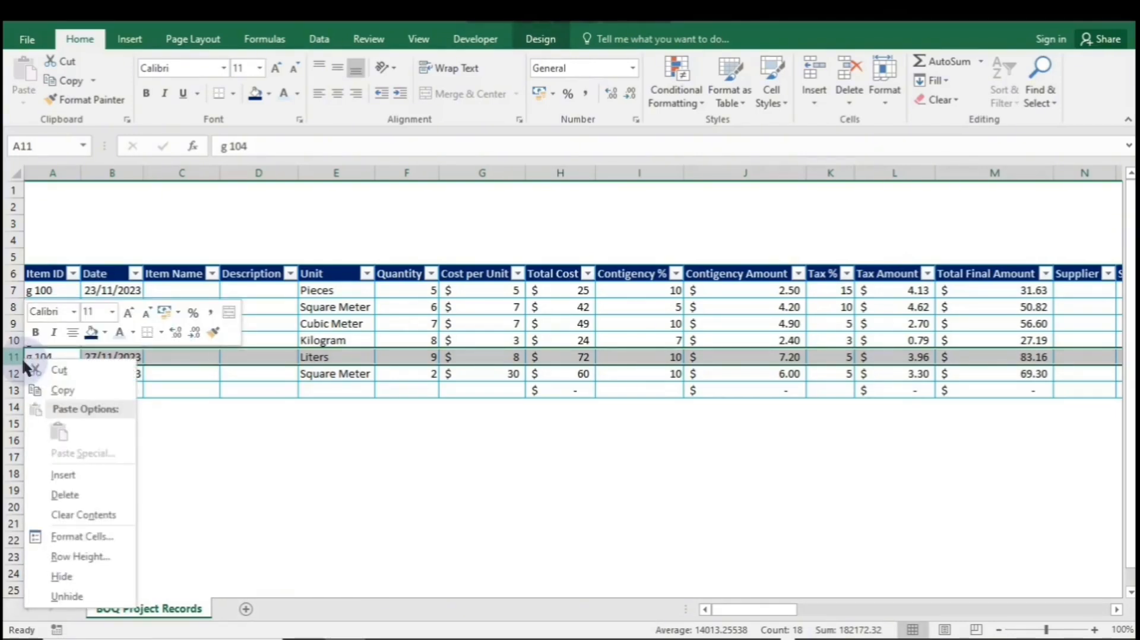
pyautogui.moveTo(65, 495)
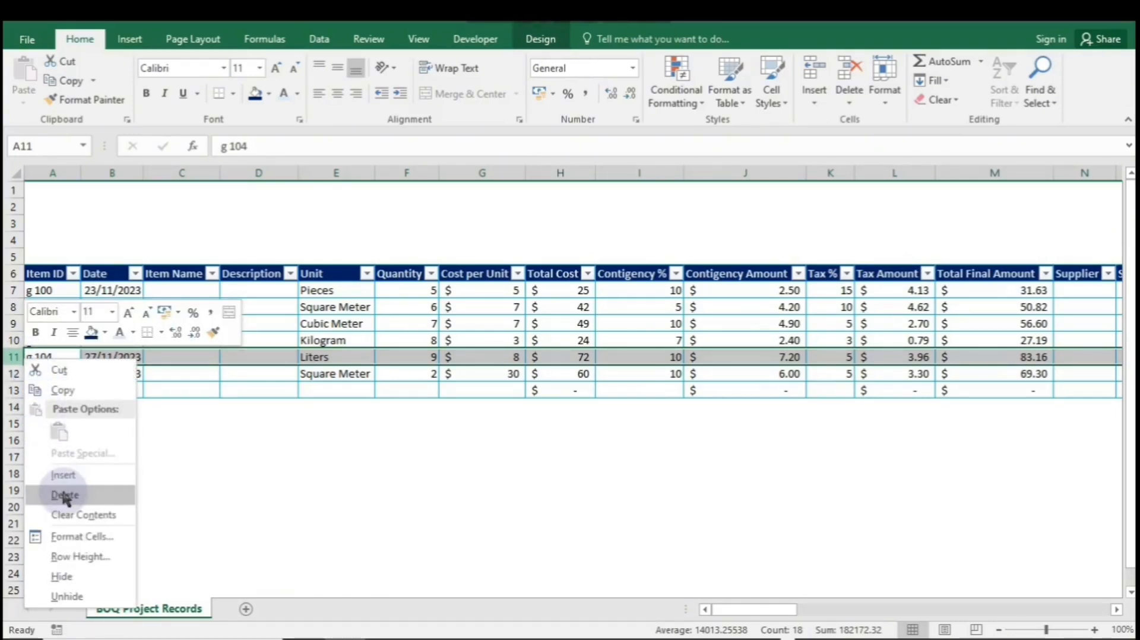
pyautogui.click(65, 495)
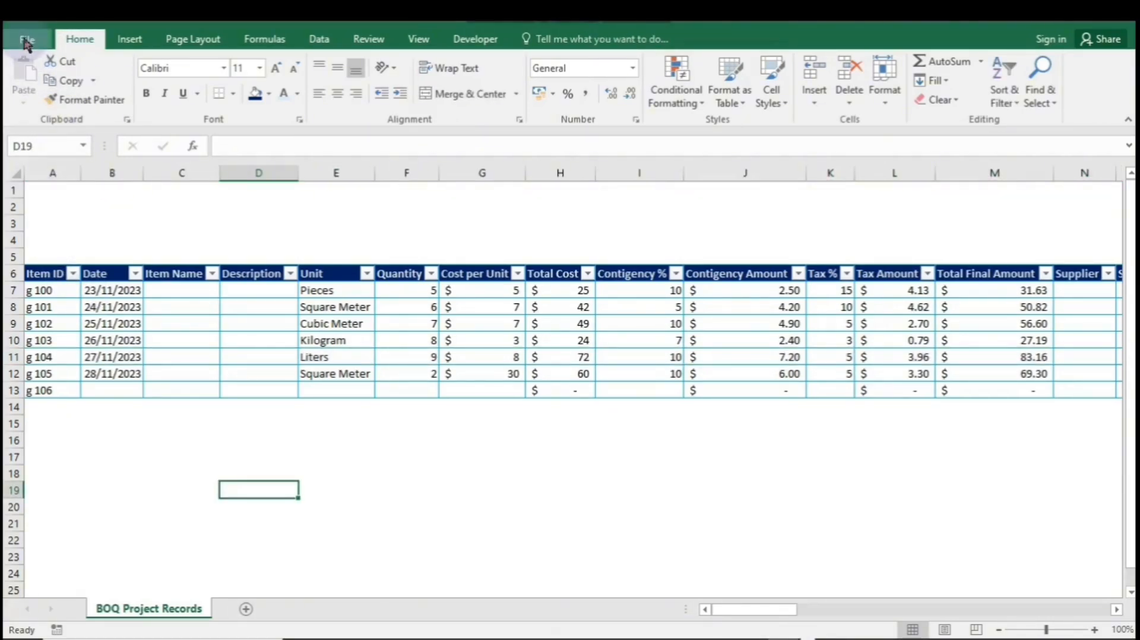
# Begin Save As into the Desktop Tutorials folder, entering 'First Tutor' as the file name
pyautogui.click(27, 39)
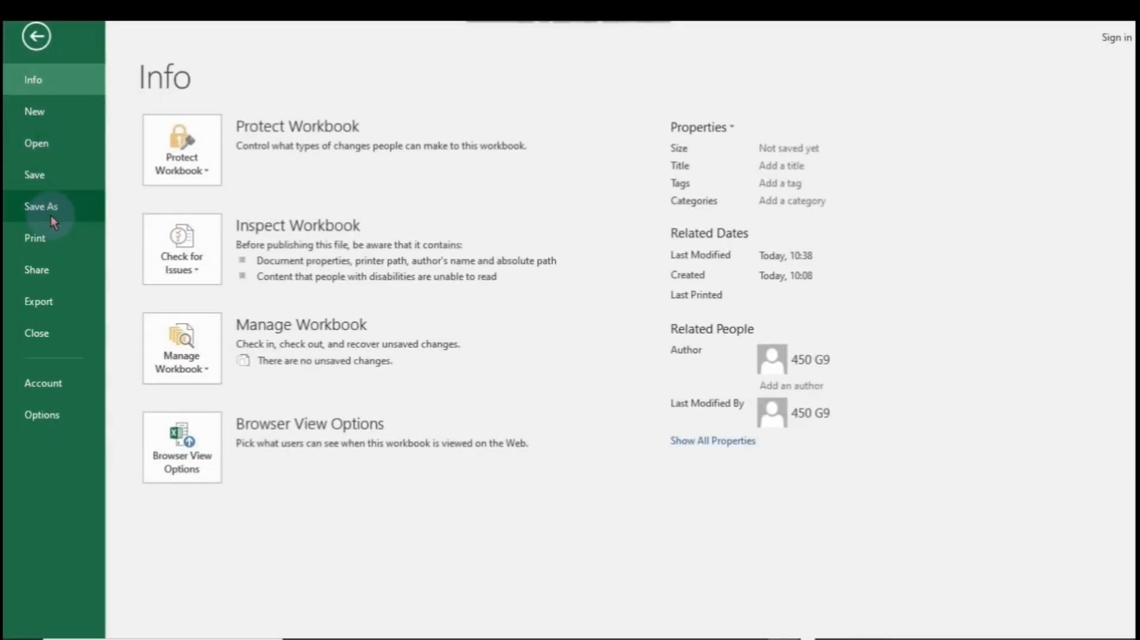
pyautogui.click(41, 206)
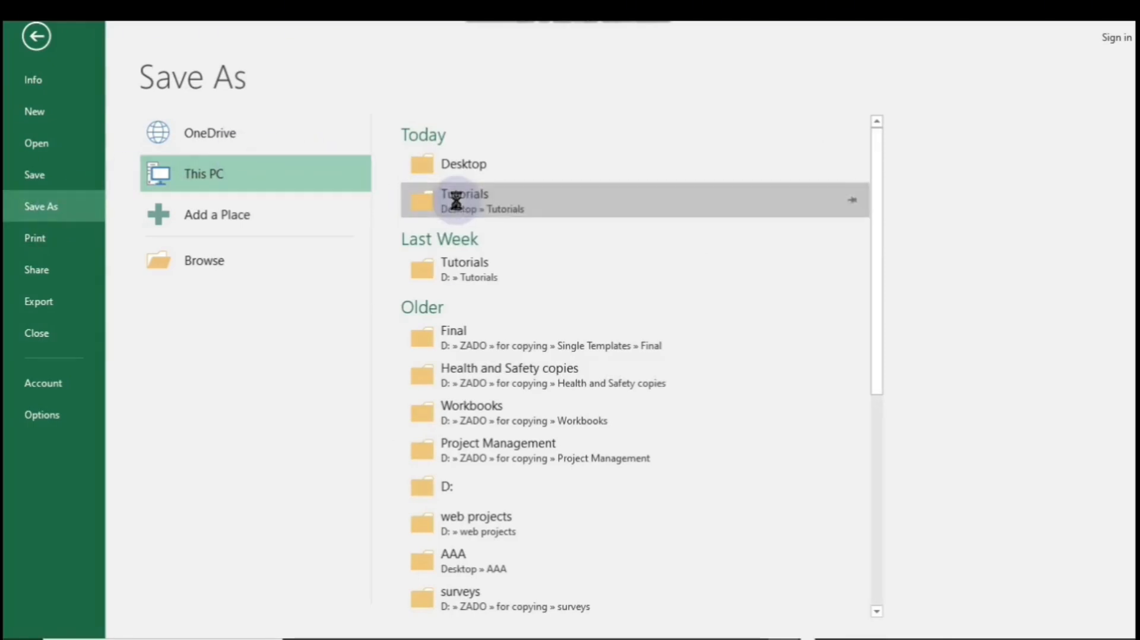
pyautogui.doubleClick(464, 200)
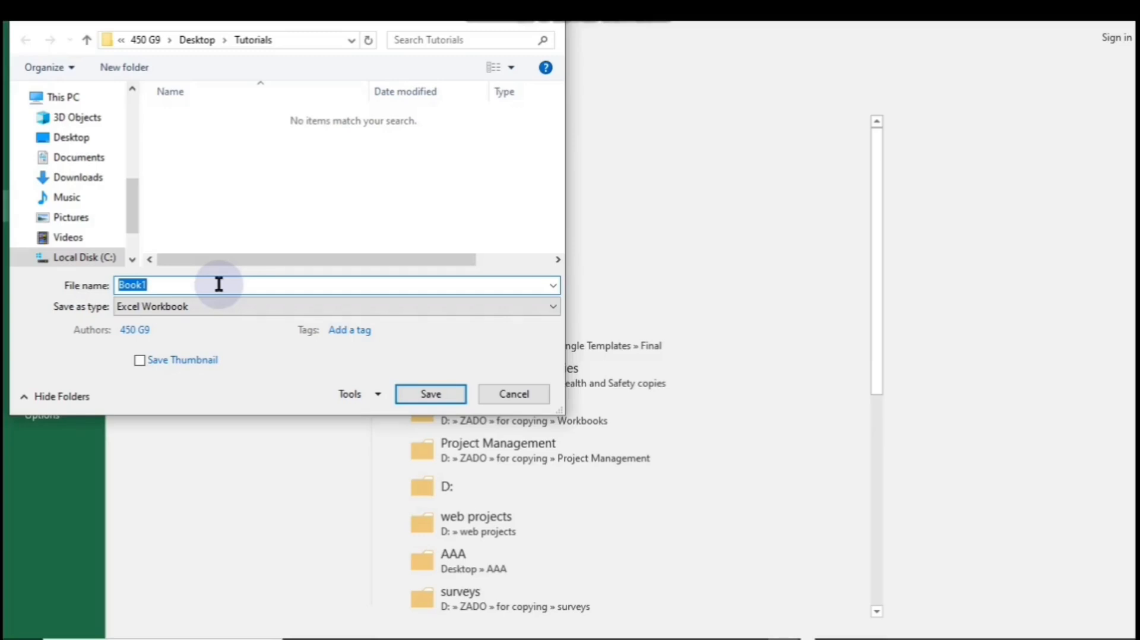
pyautogui.write('F')
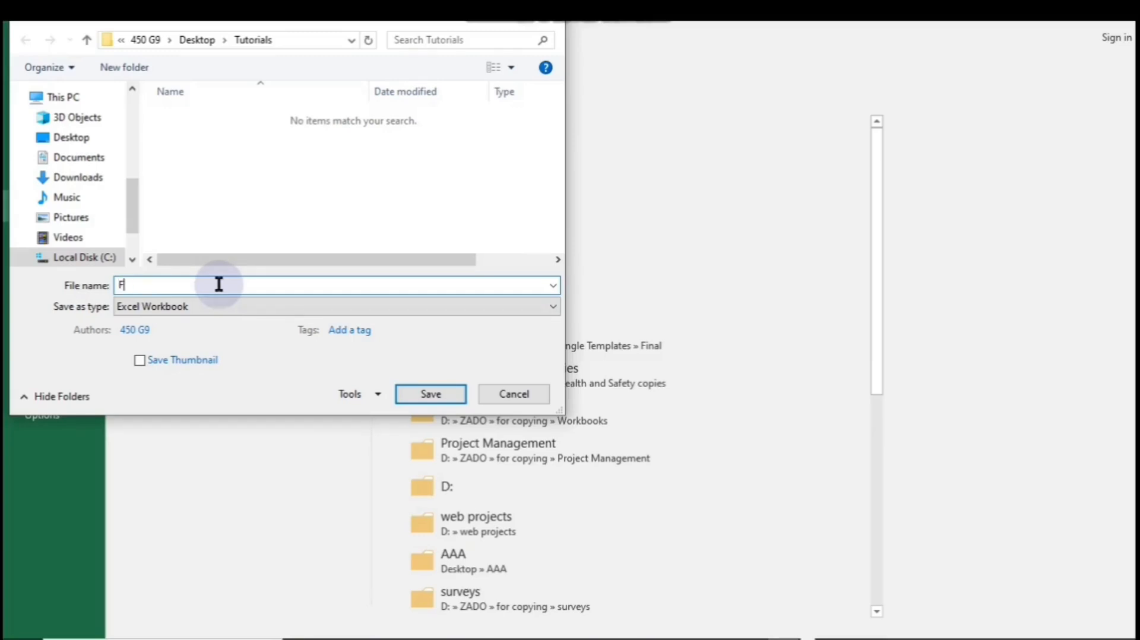
pyautogui.write('irst T')
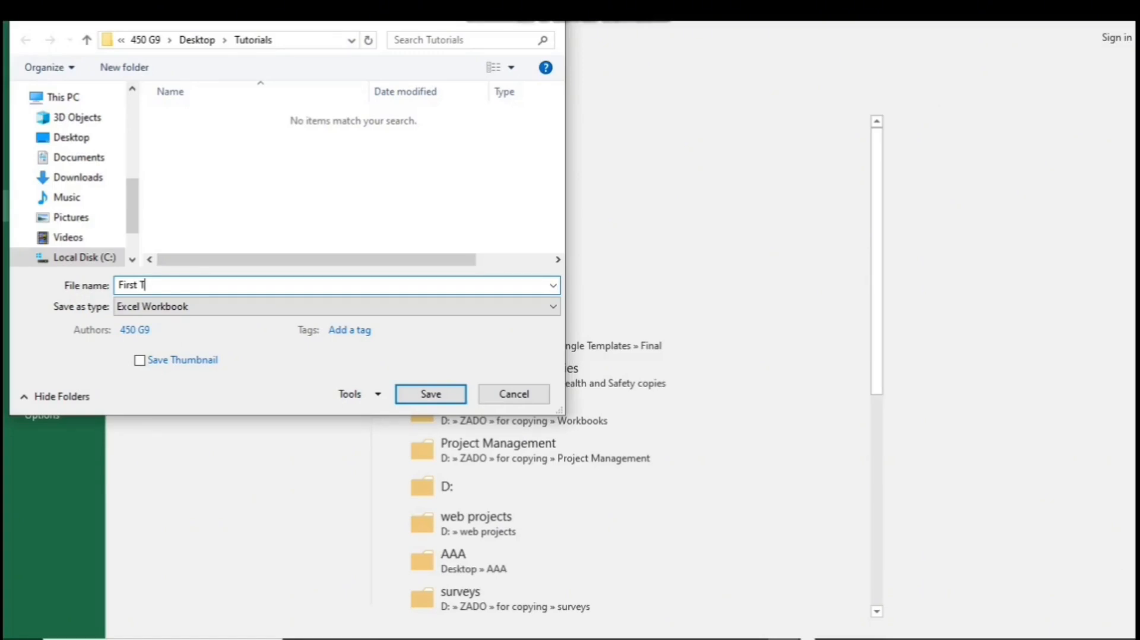
pyautogui.write('utor')
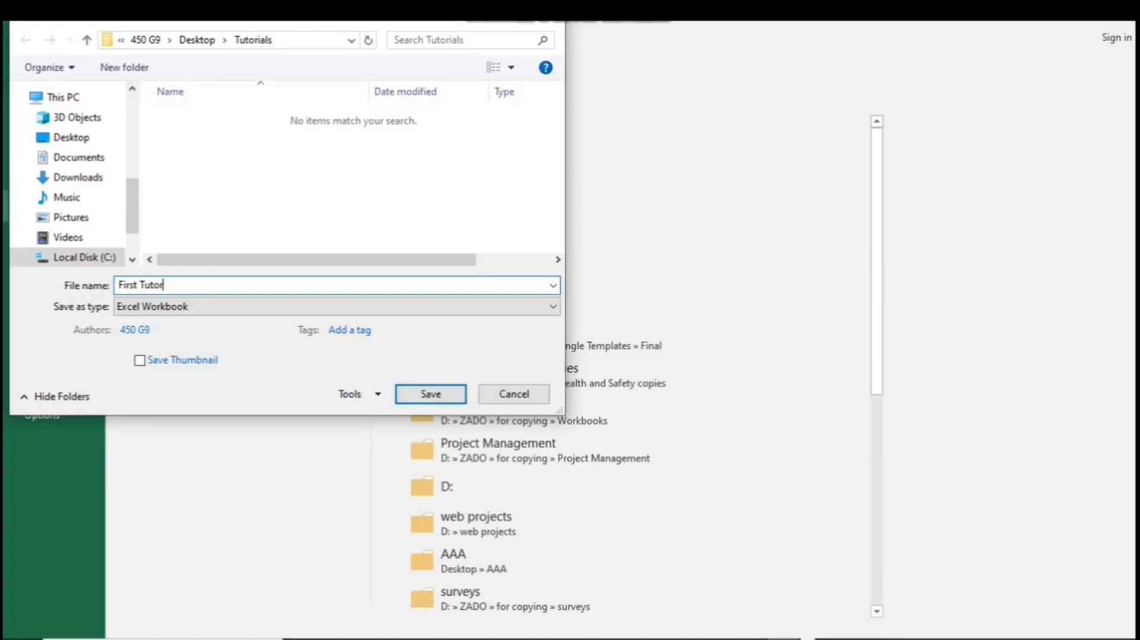